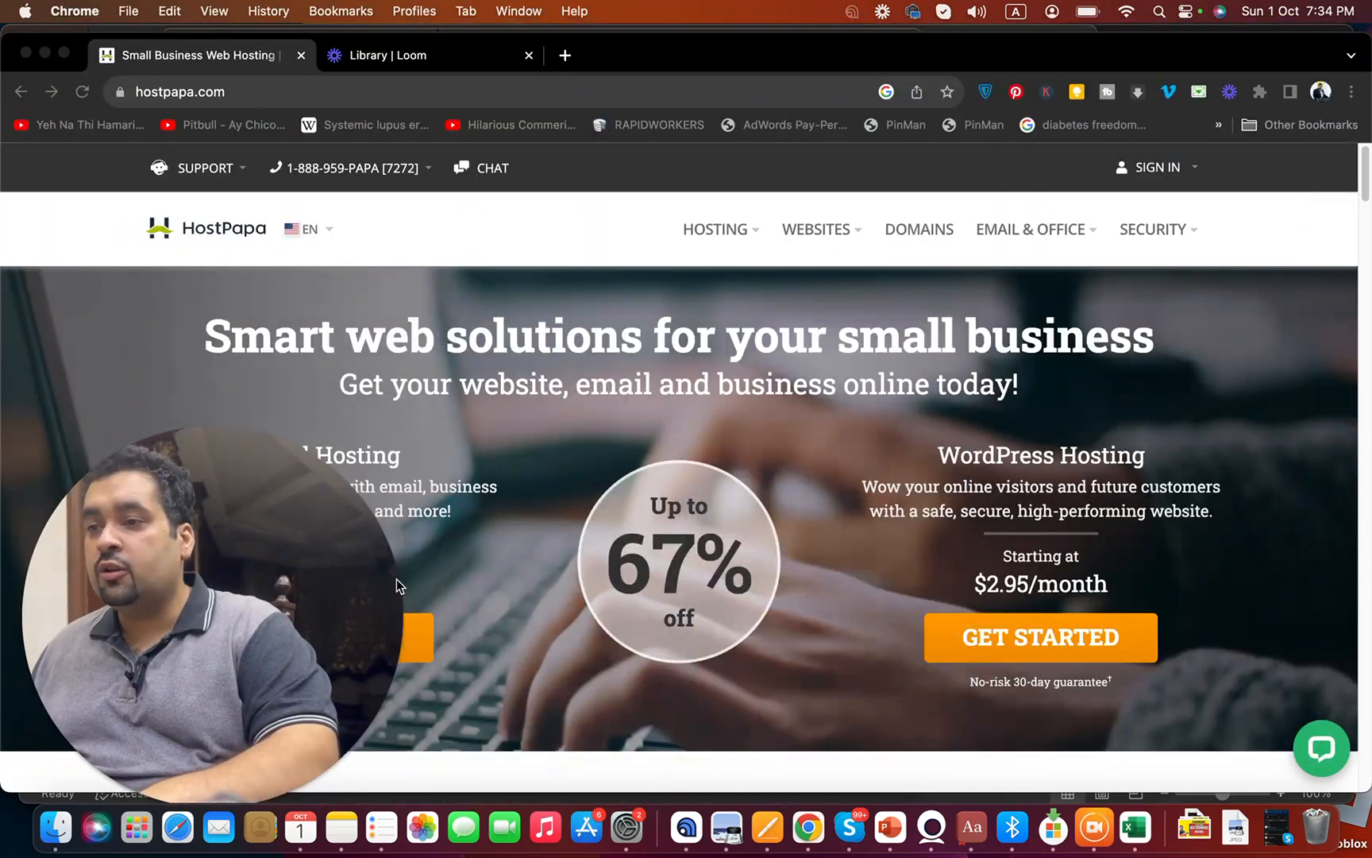
pyautogui.moveTo(244, 633)
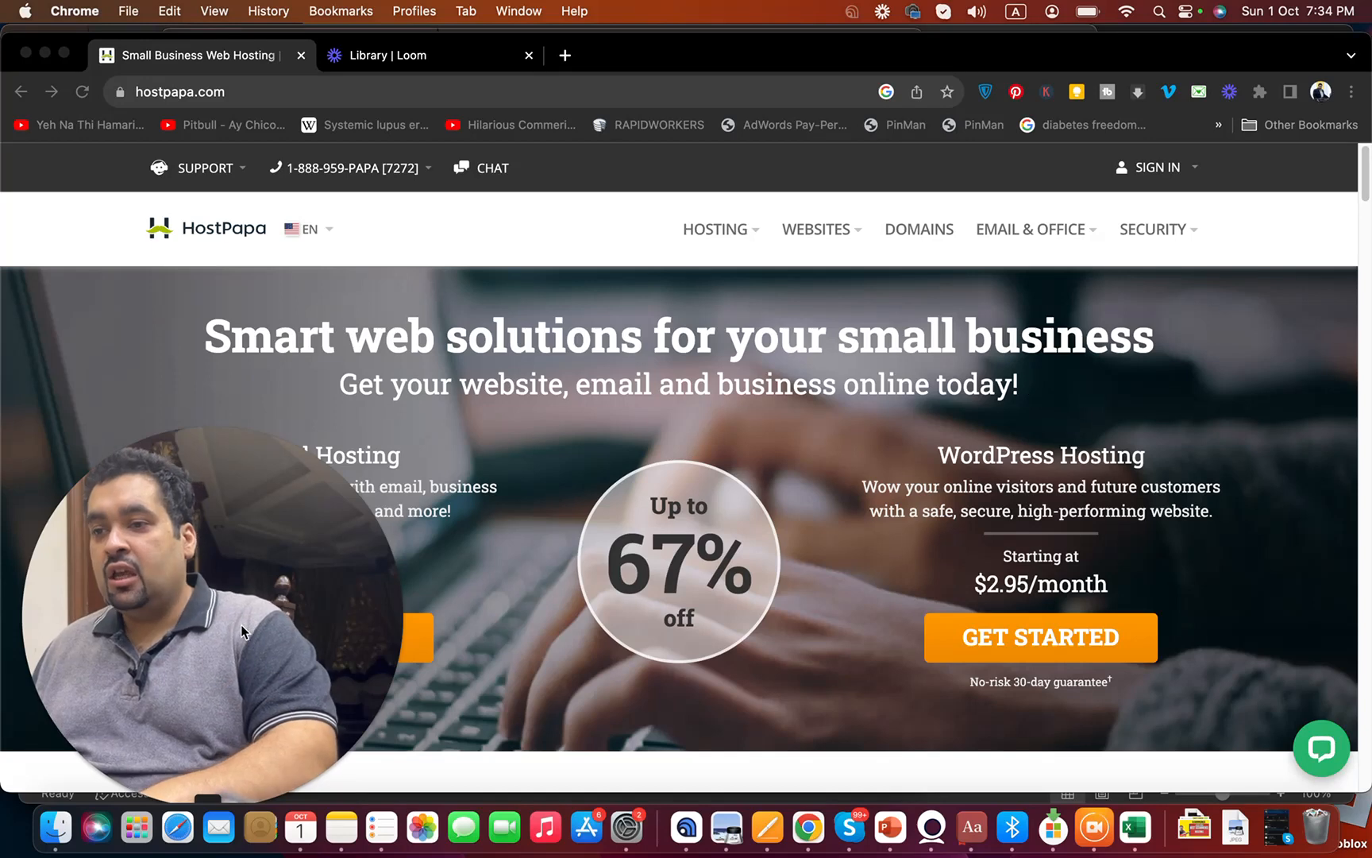
# Scroll through the HostPapa homepage to look over its content
pyautogui.scroll(-3)
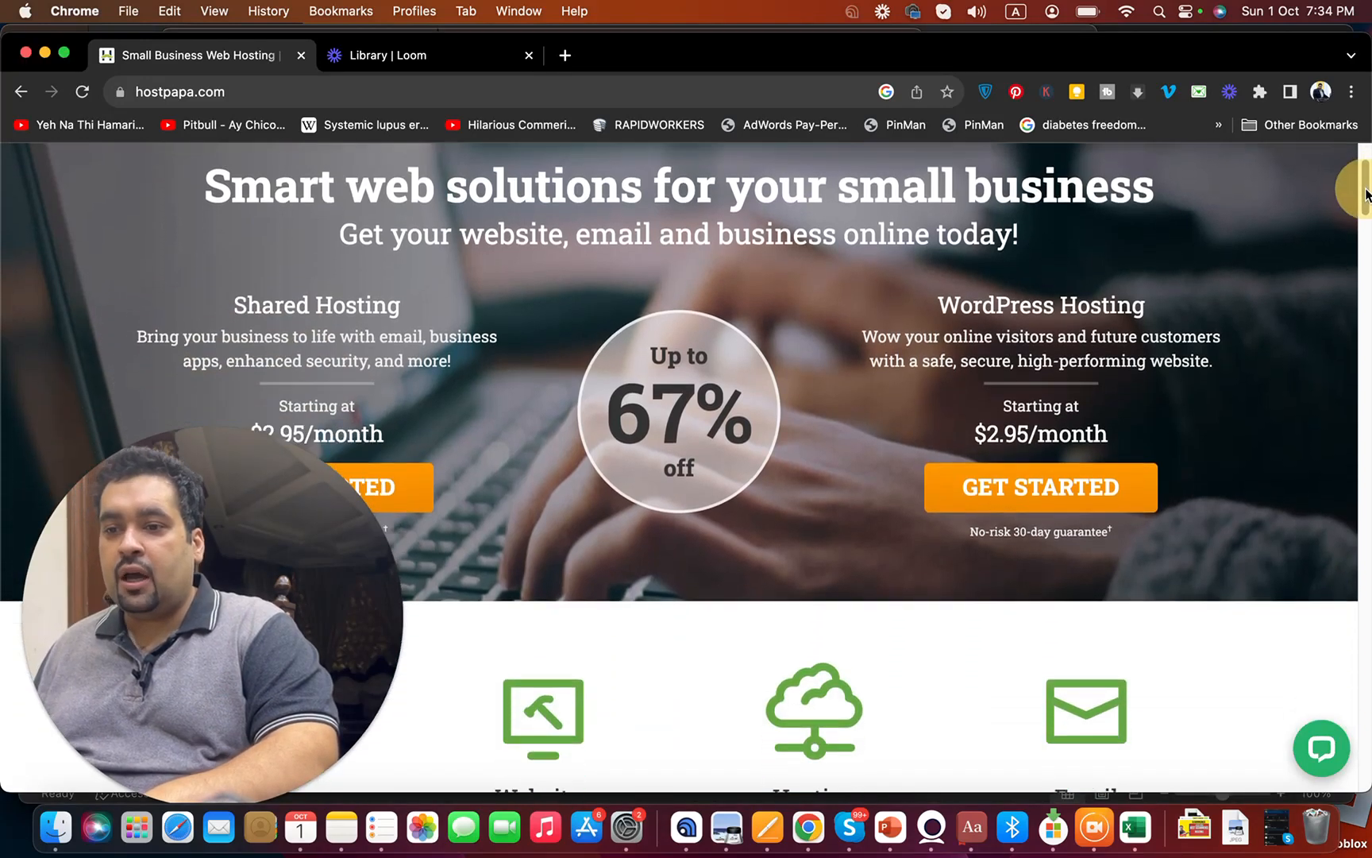
pyautogui.scroll(-3)
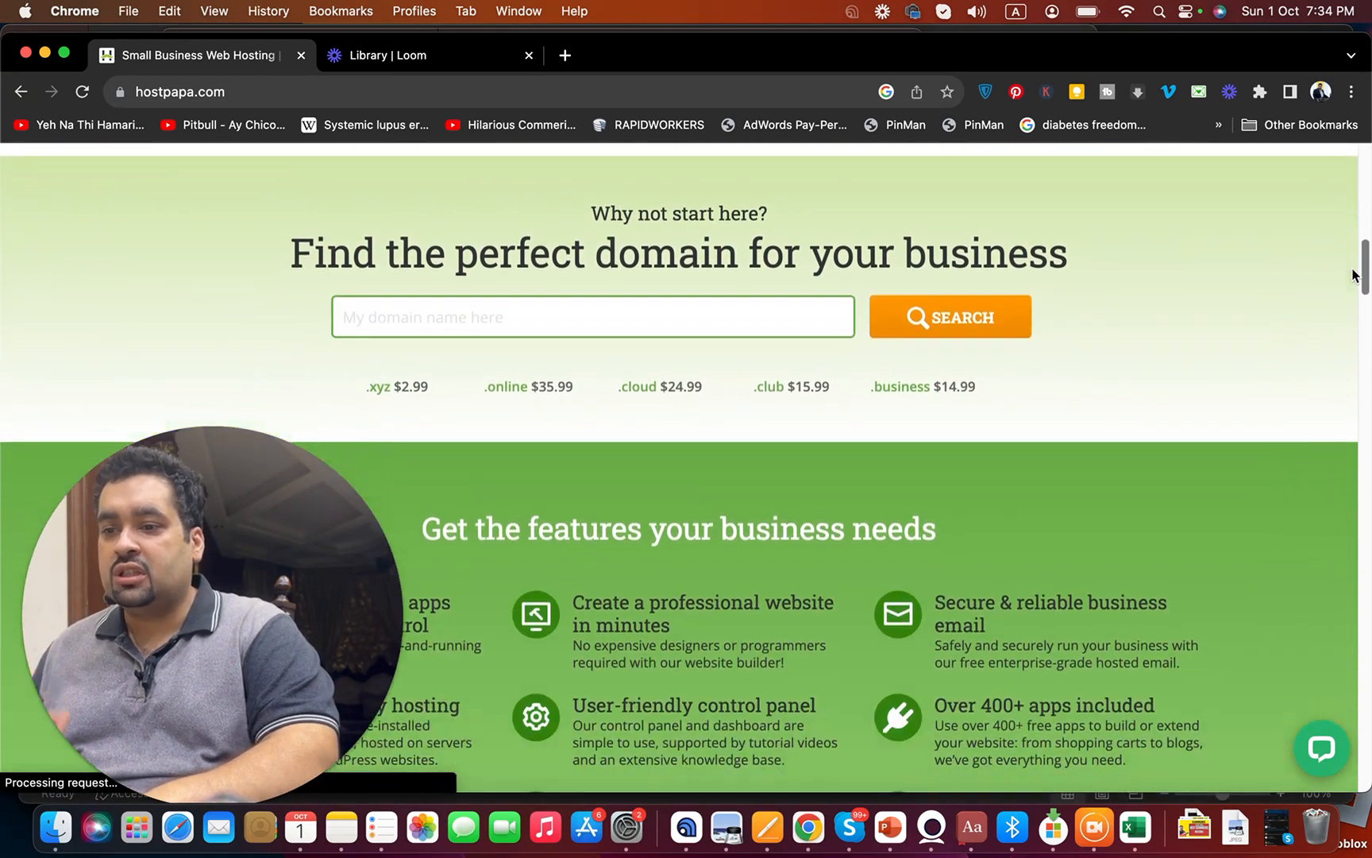
pyautogui.scroll(-3)
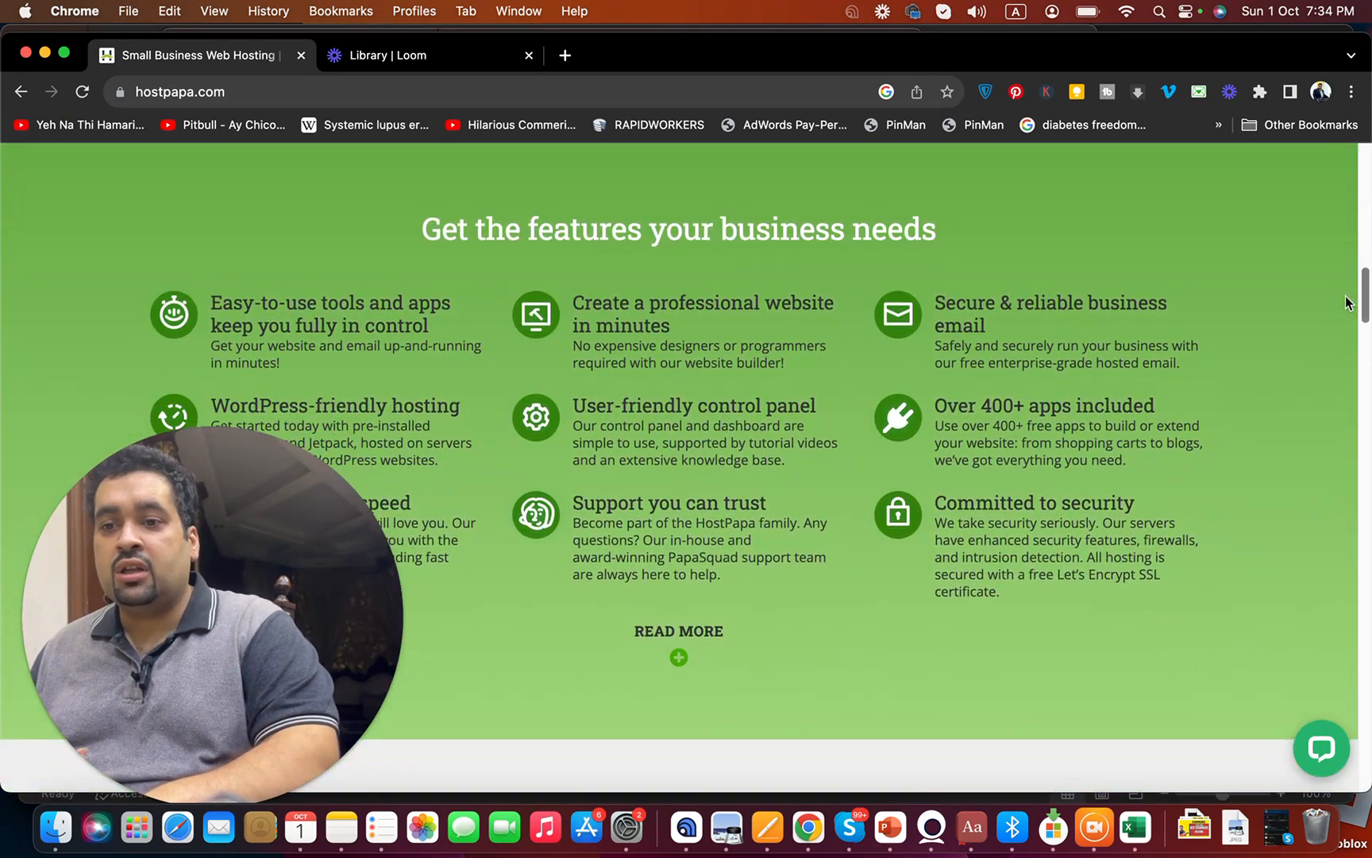
pyautogui.scroll(-3)
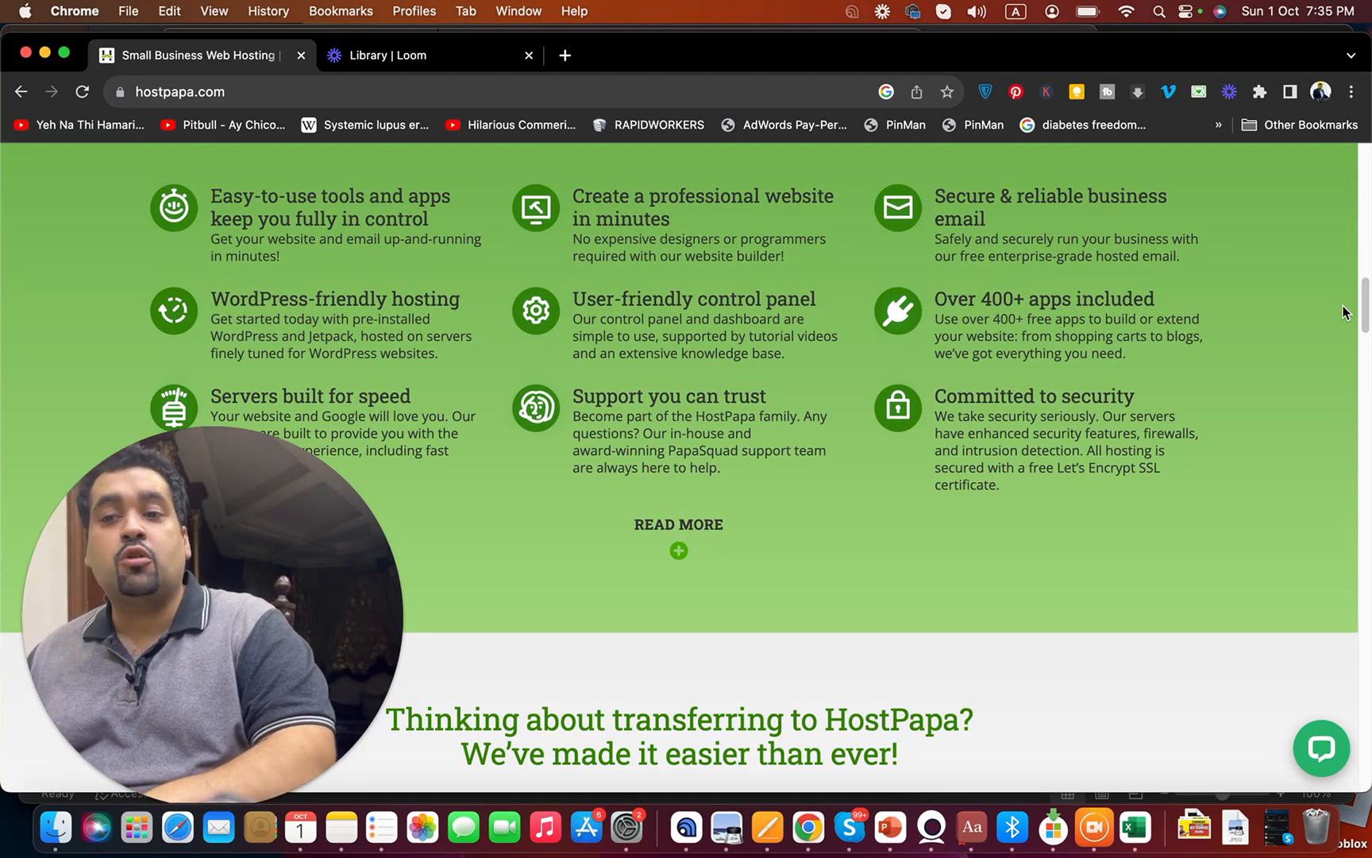
pyautogui.scroll(-3)
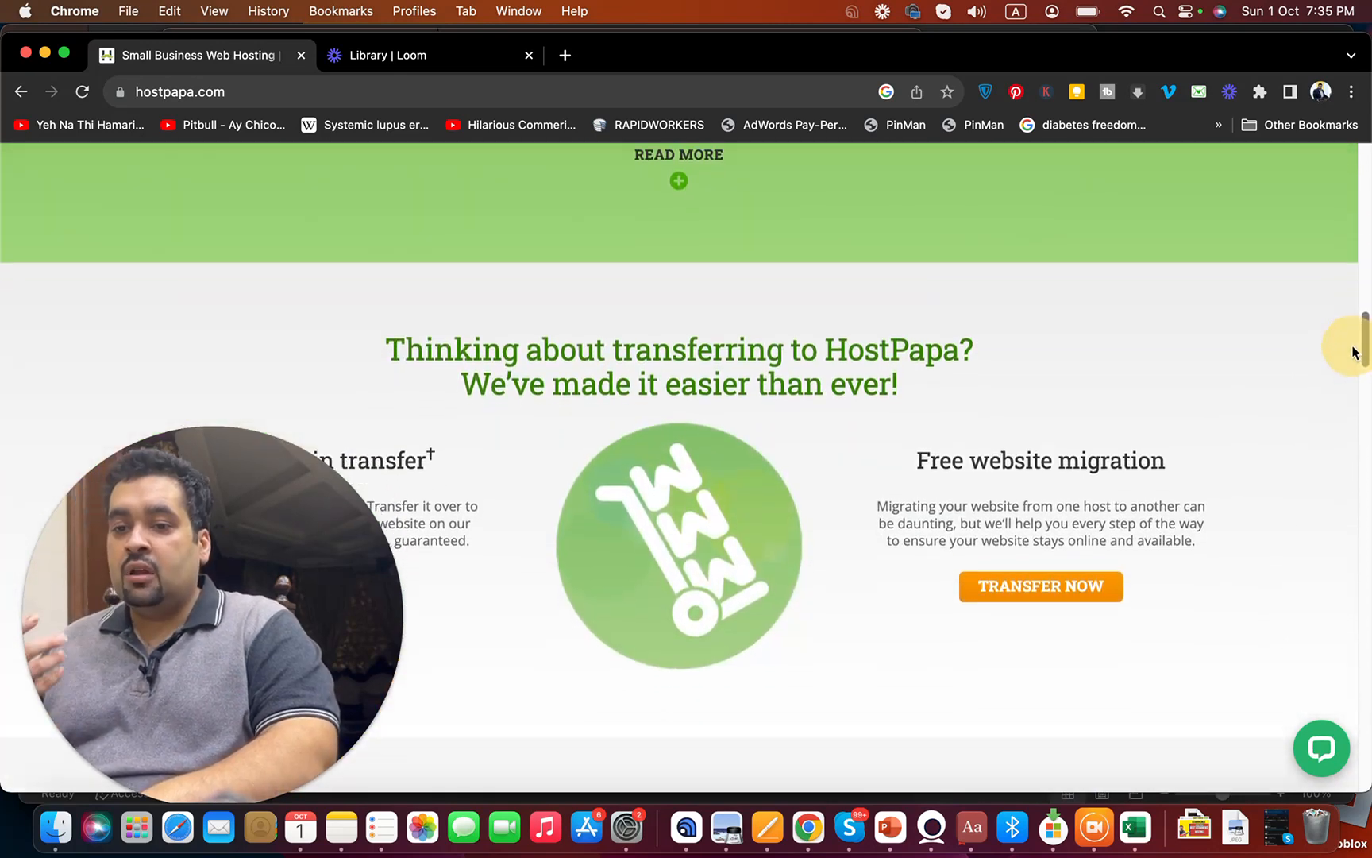
pyautogui.scroll(-3)
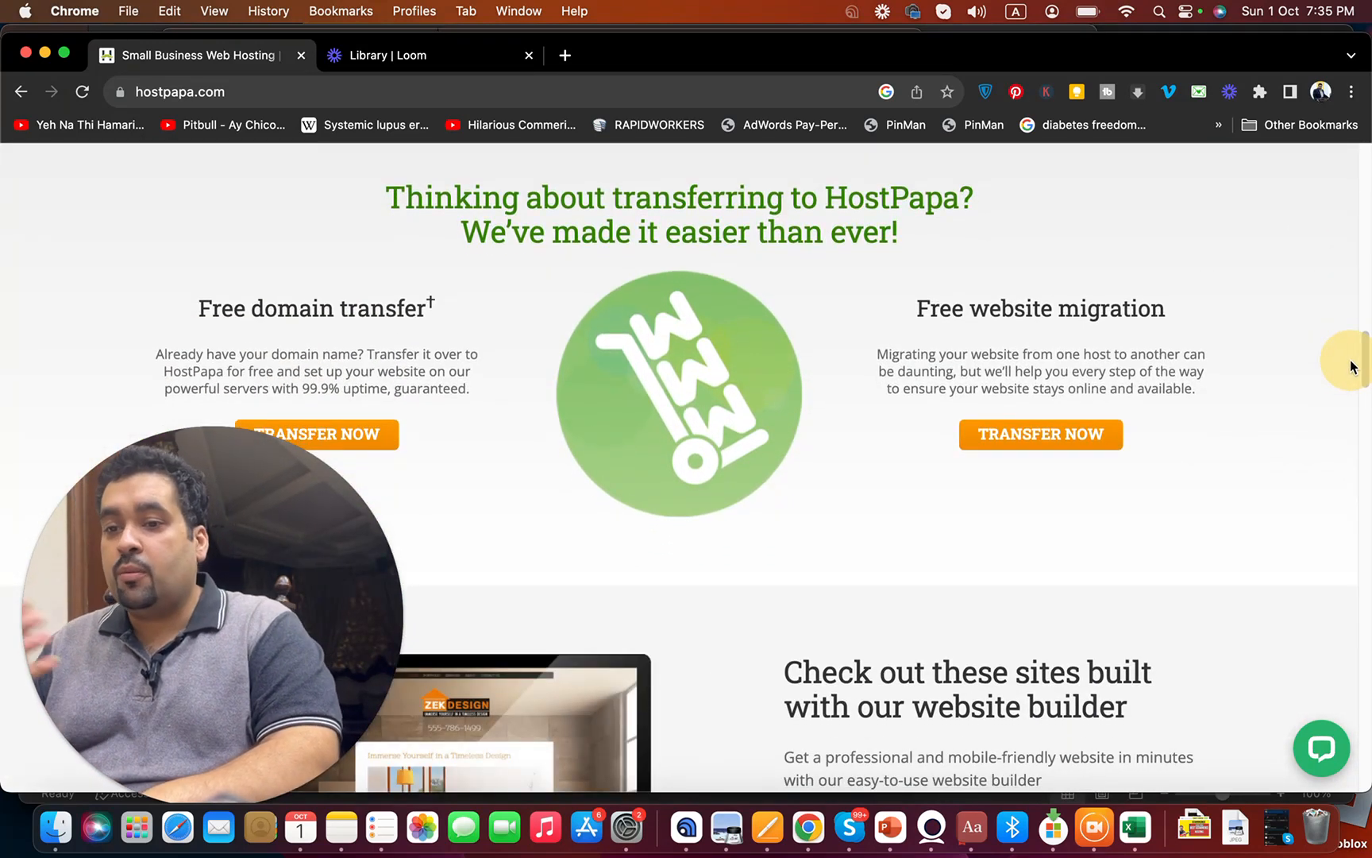
pyautogui.scroll(-3)
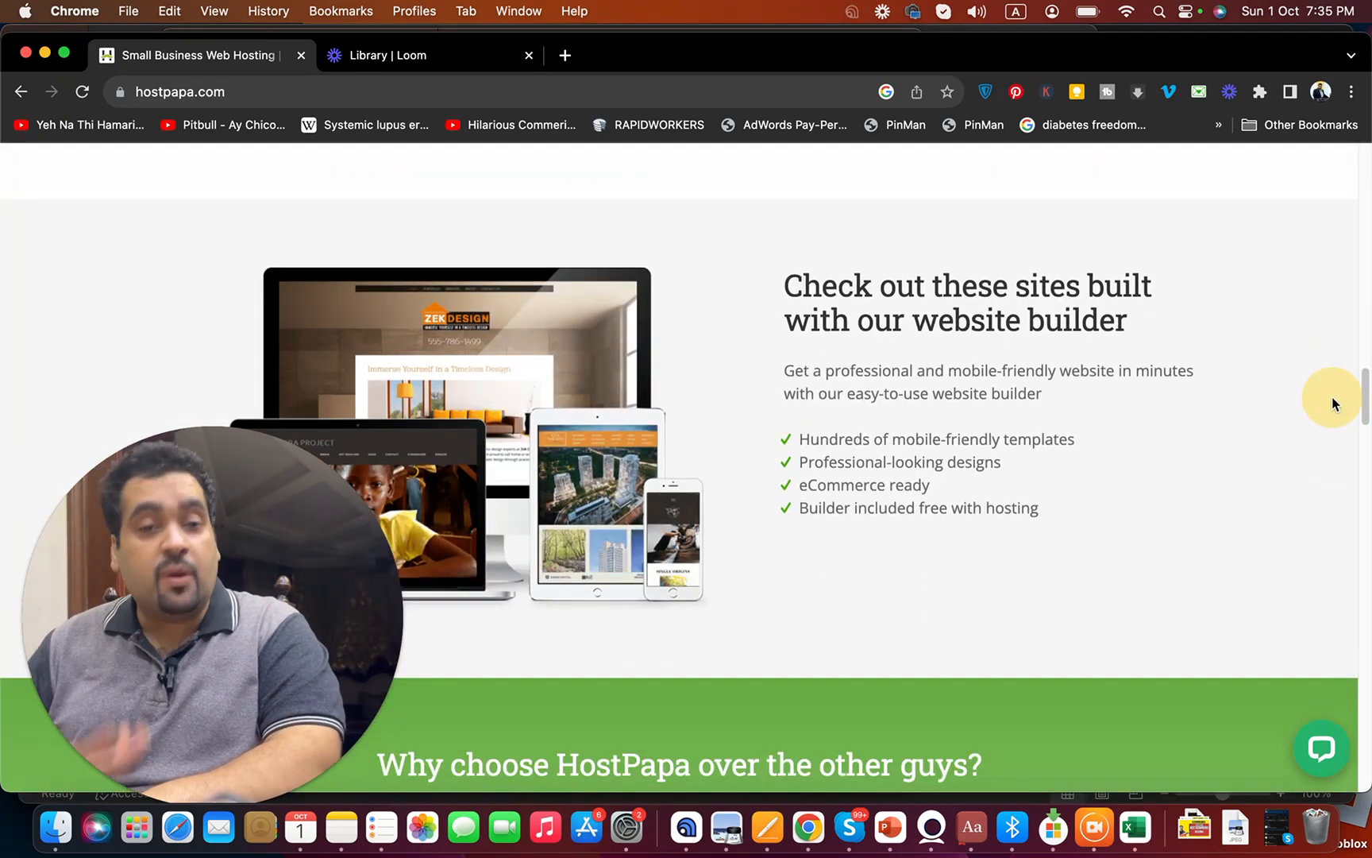
pyautogui.scroll(-3)
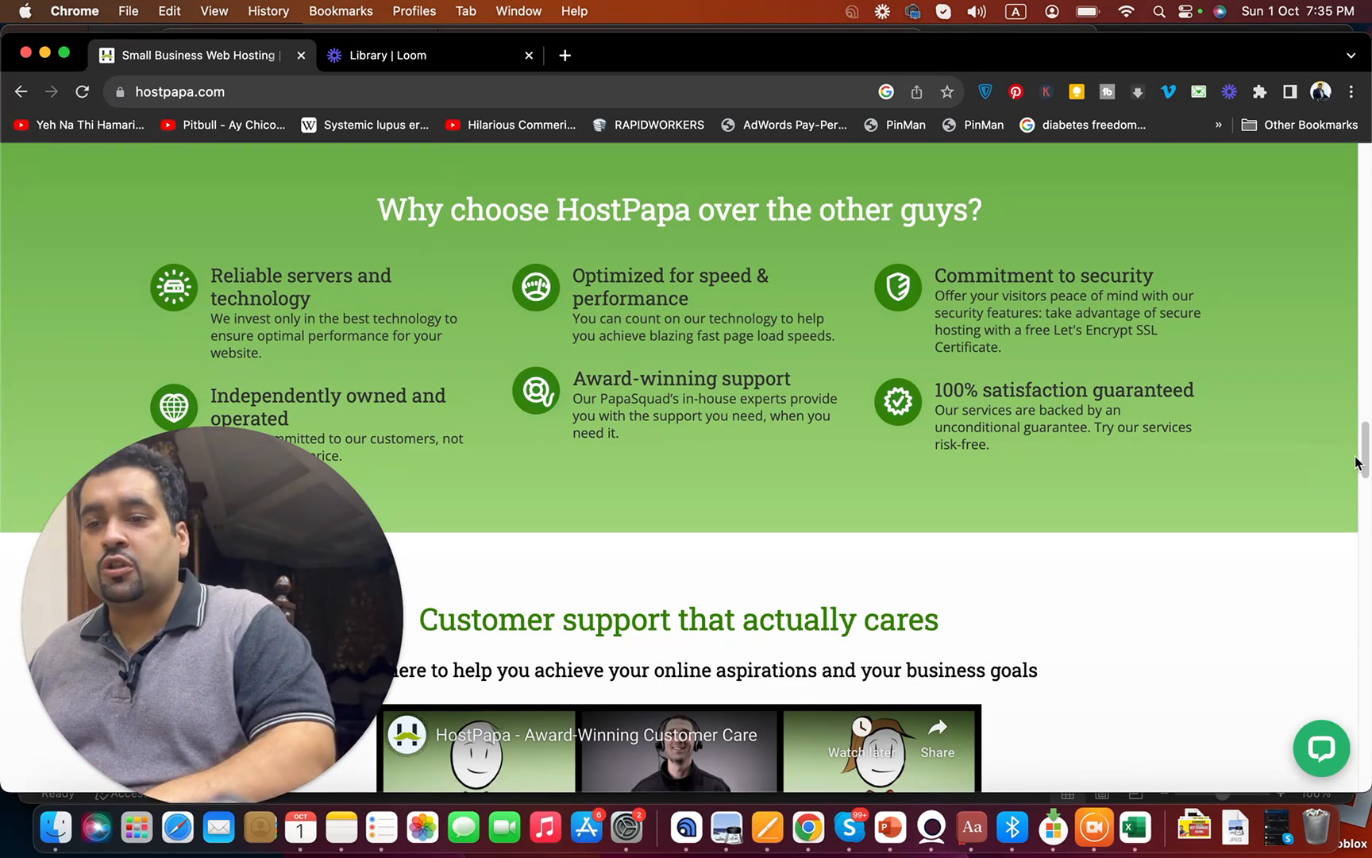
pyautogui.scroll(-3)
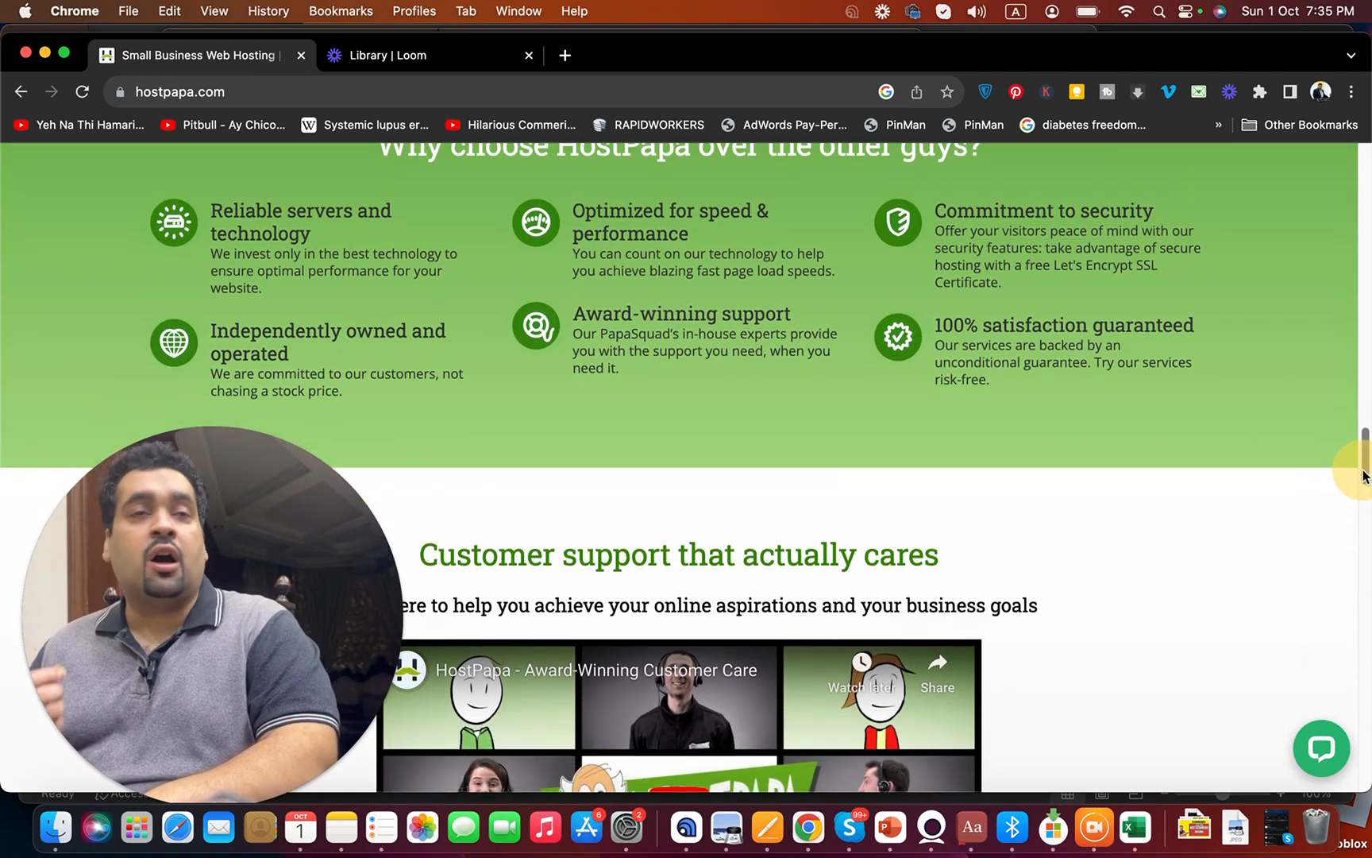
pyautogui.scroll(-3)
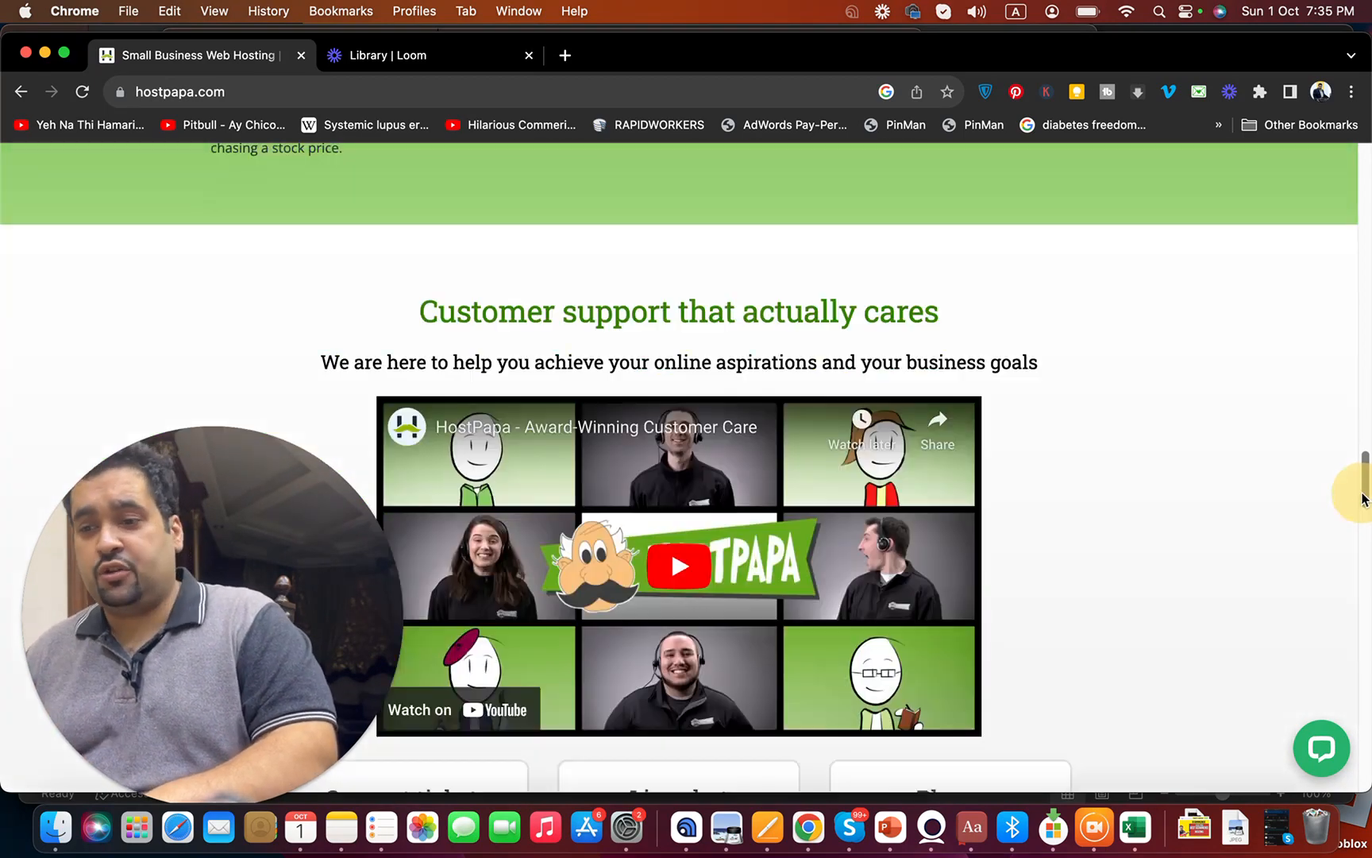
pyautogui.scroll(3)
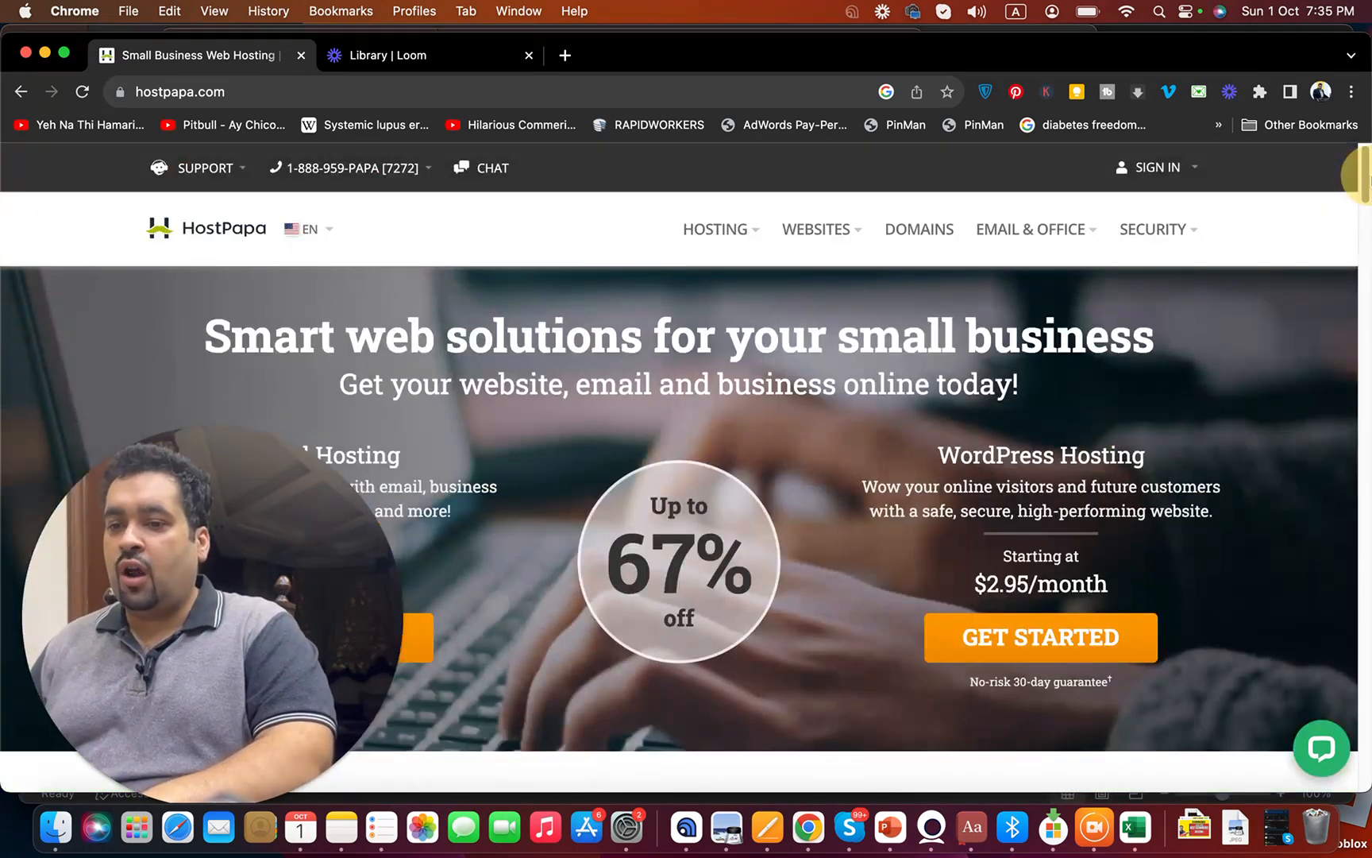
pyautogui.scroll(-3)
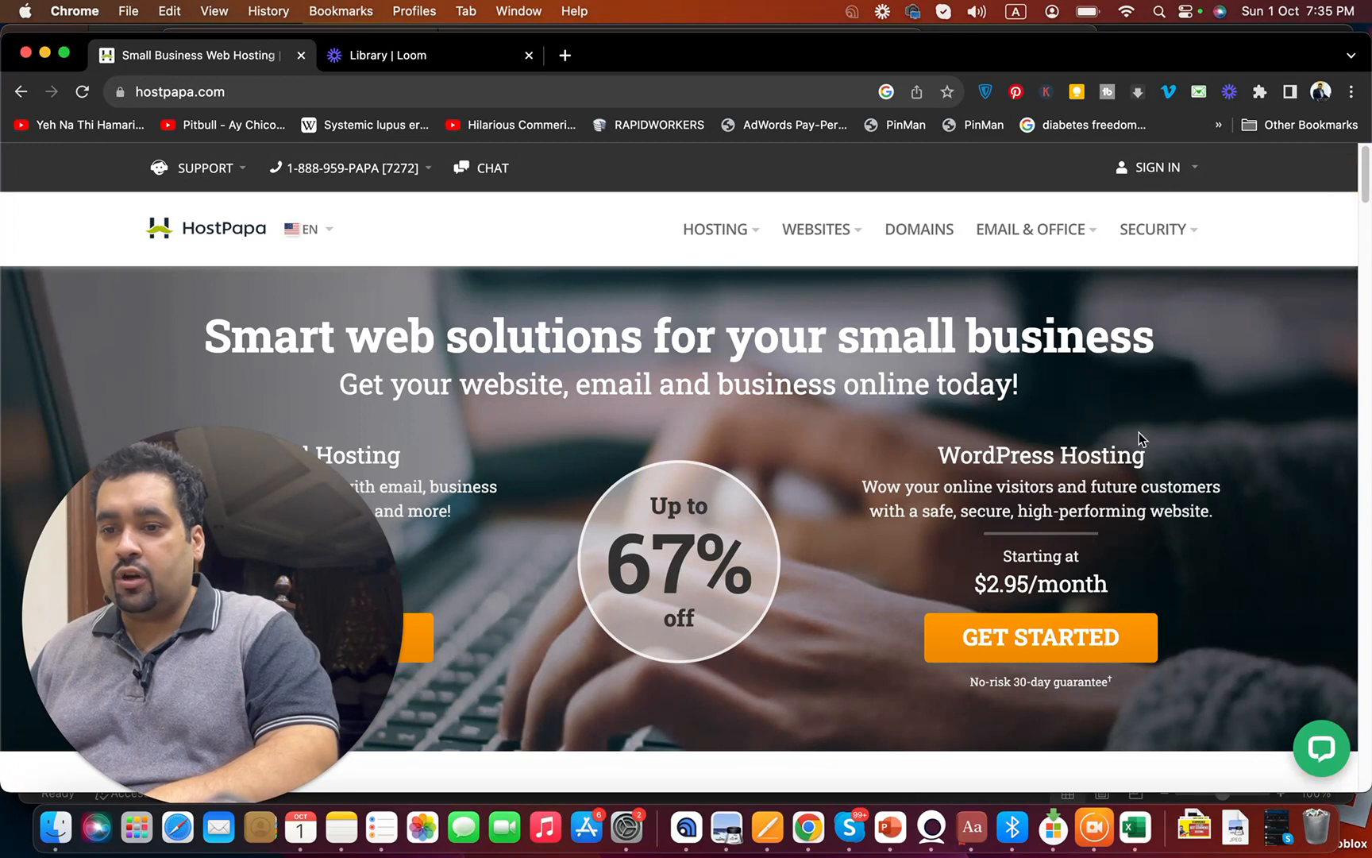
# Go to the web hosting page and scroll down to the Start, Plus, Pro and Ultra plan cards
pyautogui.click(715, 230)
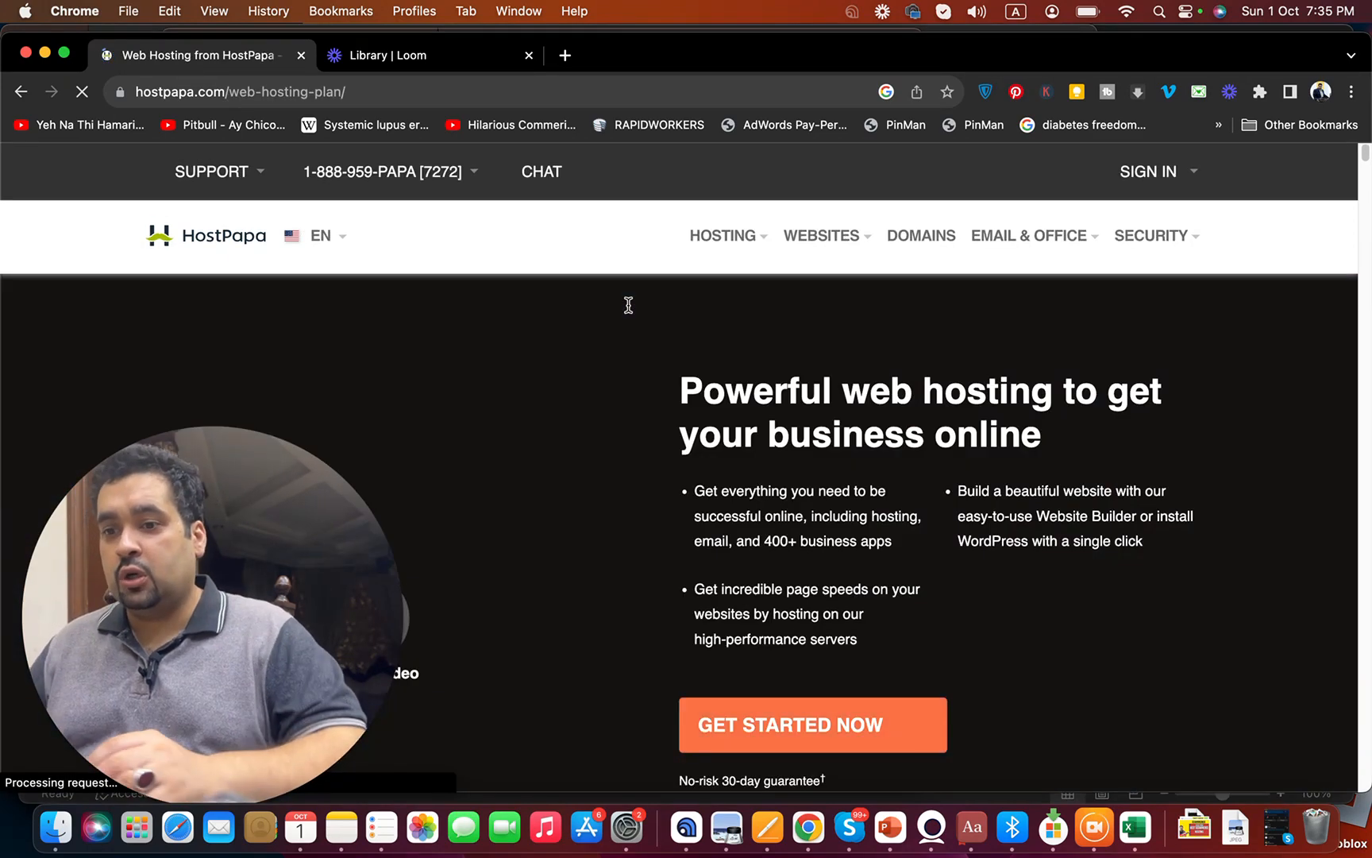
pyautogui.scroll(-3)
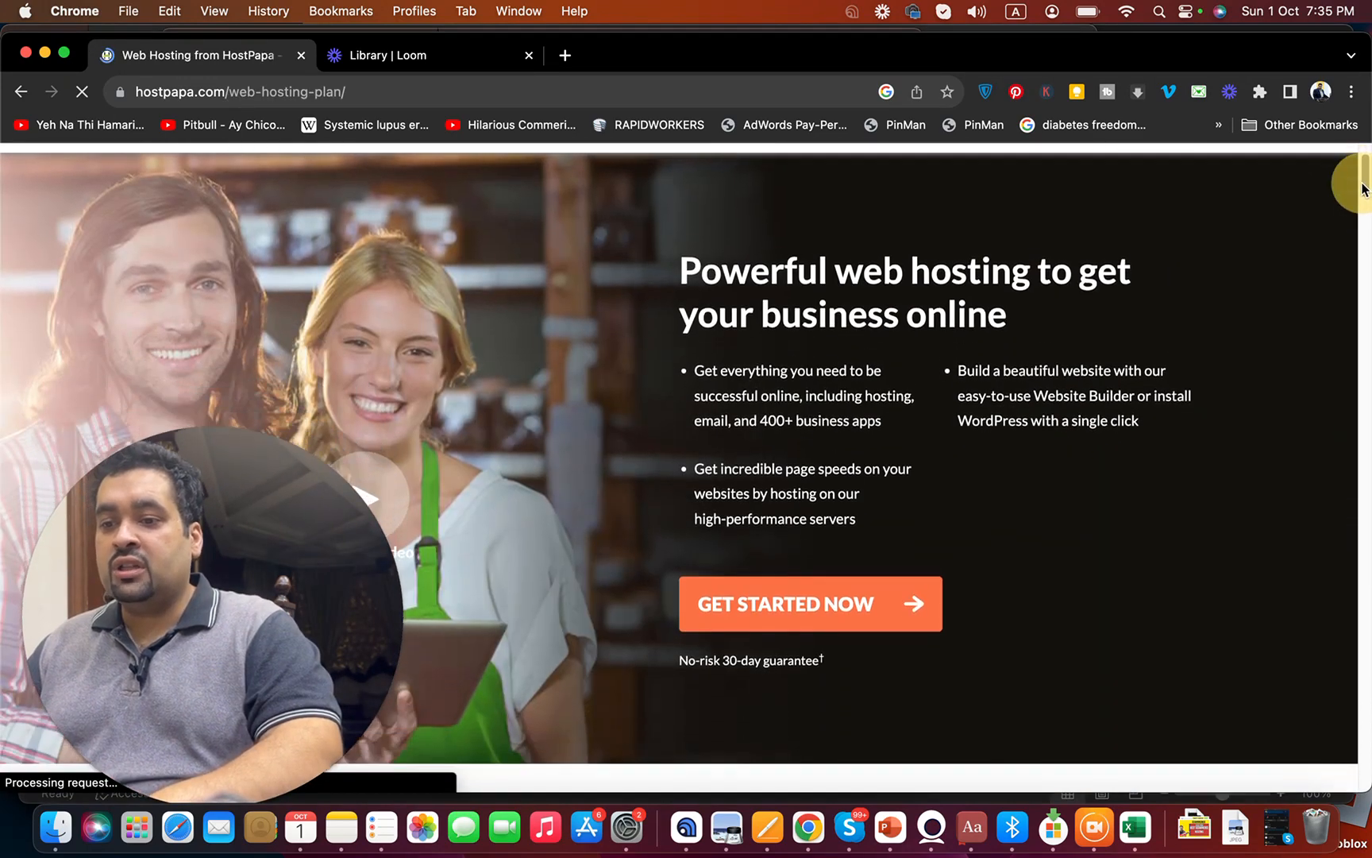
pyautogui.scroll(-3)
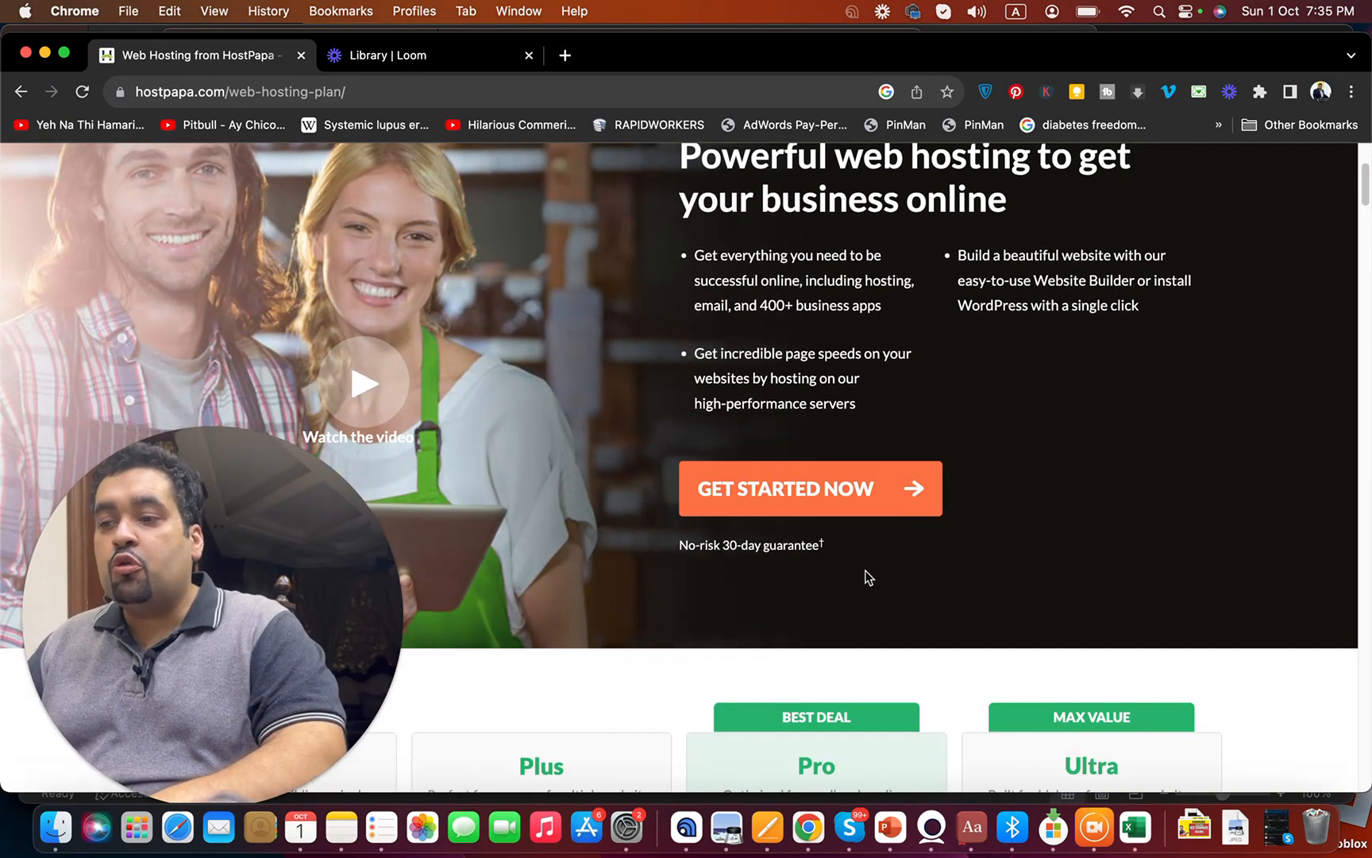
pyautogui.scroll(-3)
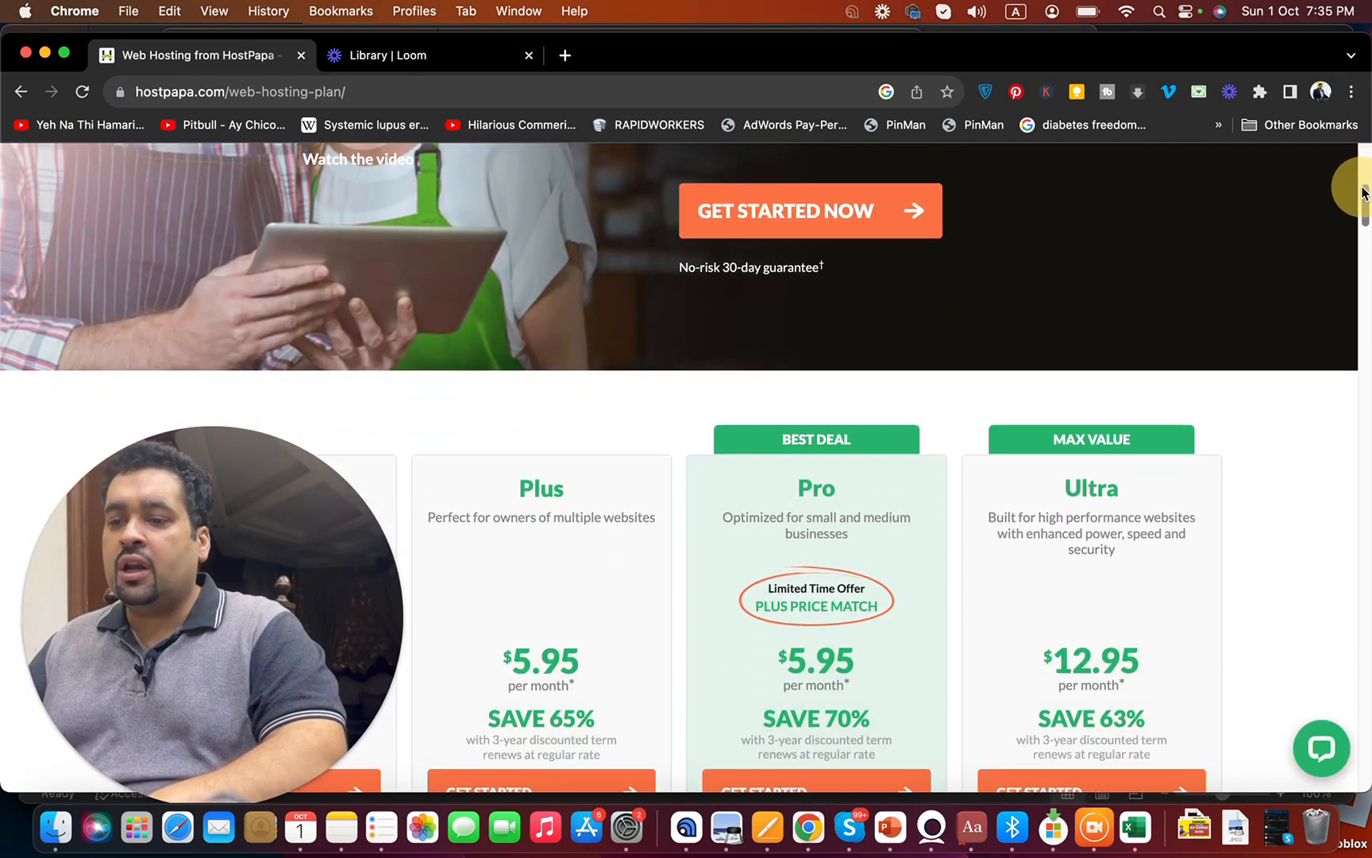
pyautogui.scroll(-3)
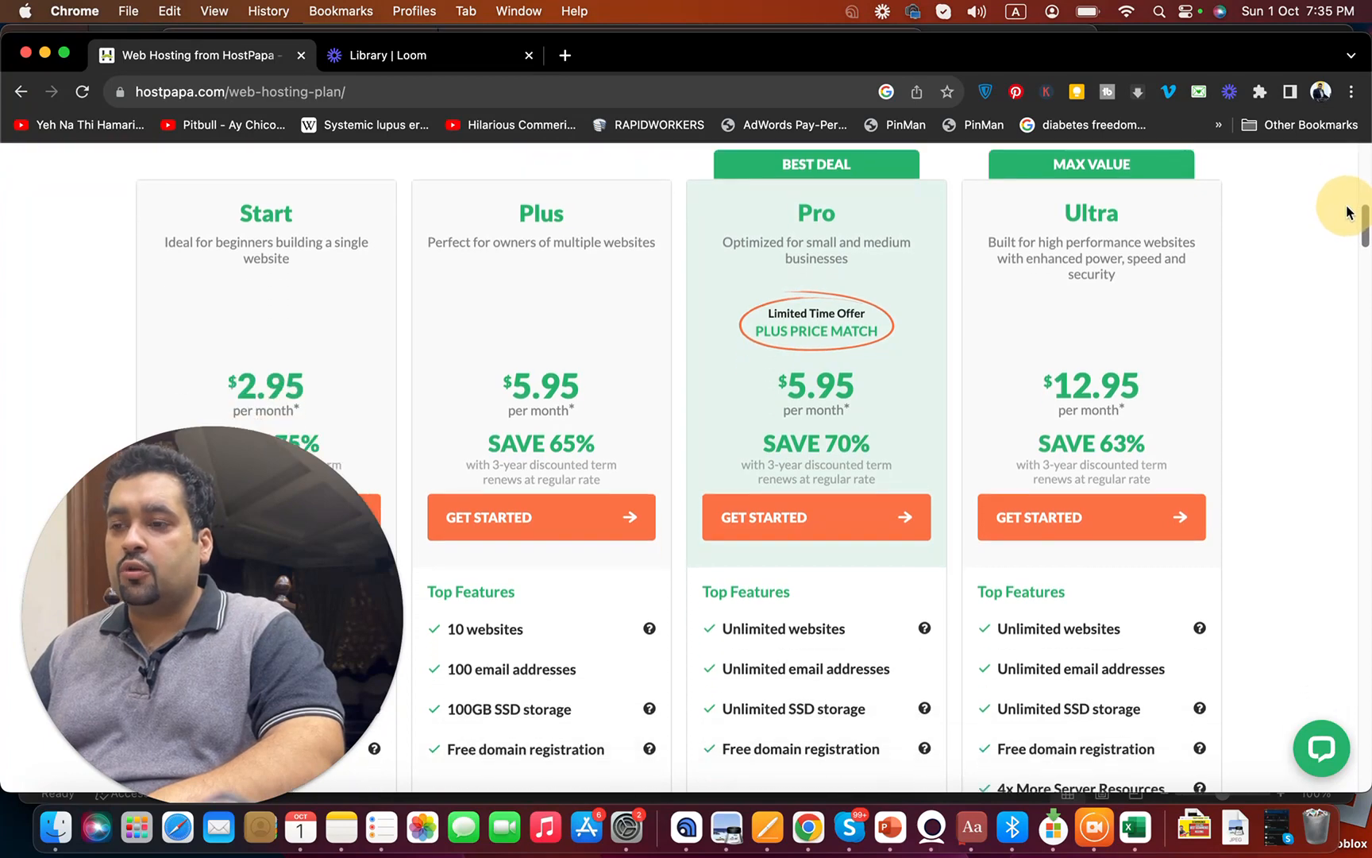
pyautogui.scroll(-3)
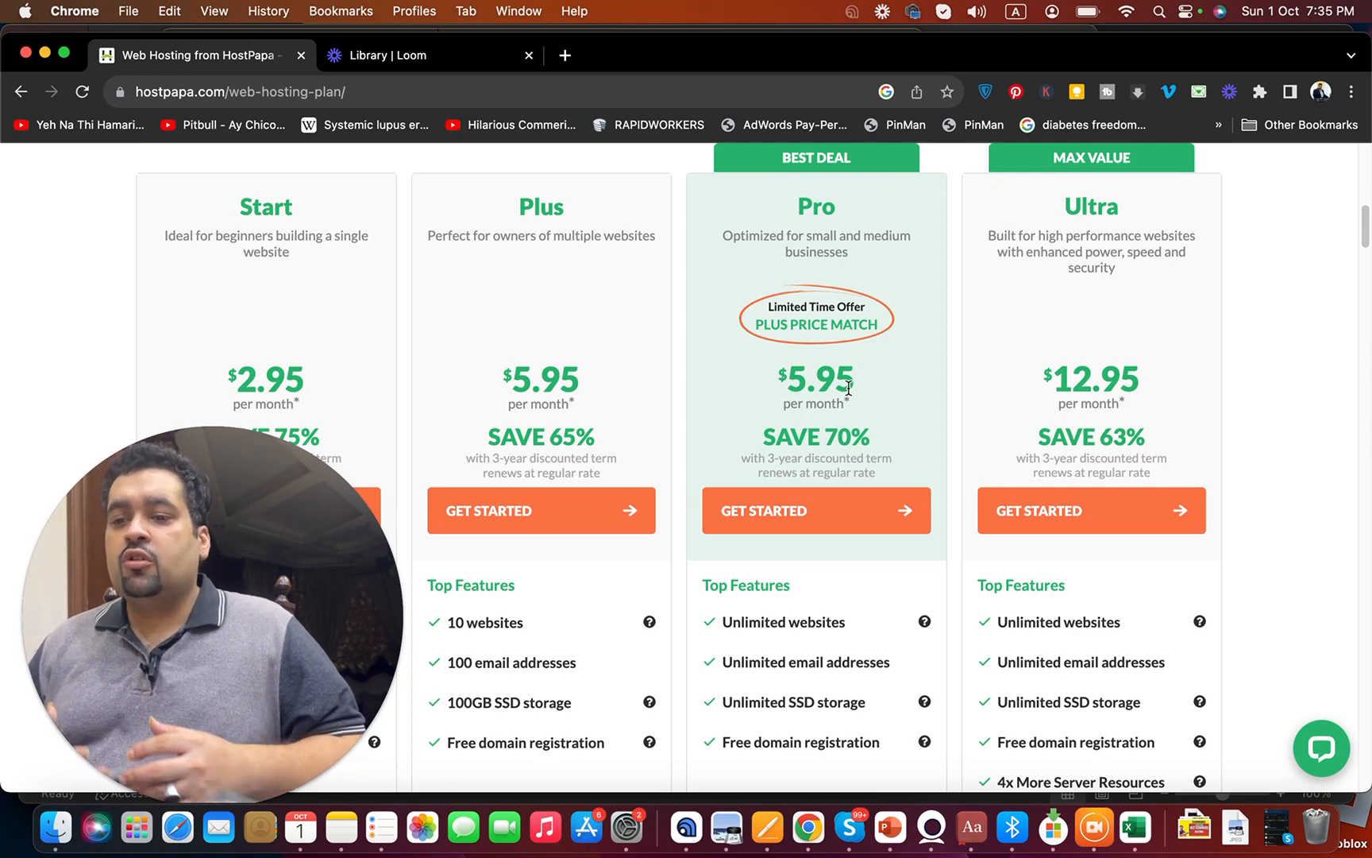
pyautogui.moveTo(824, 521)
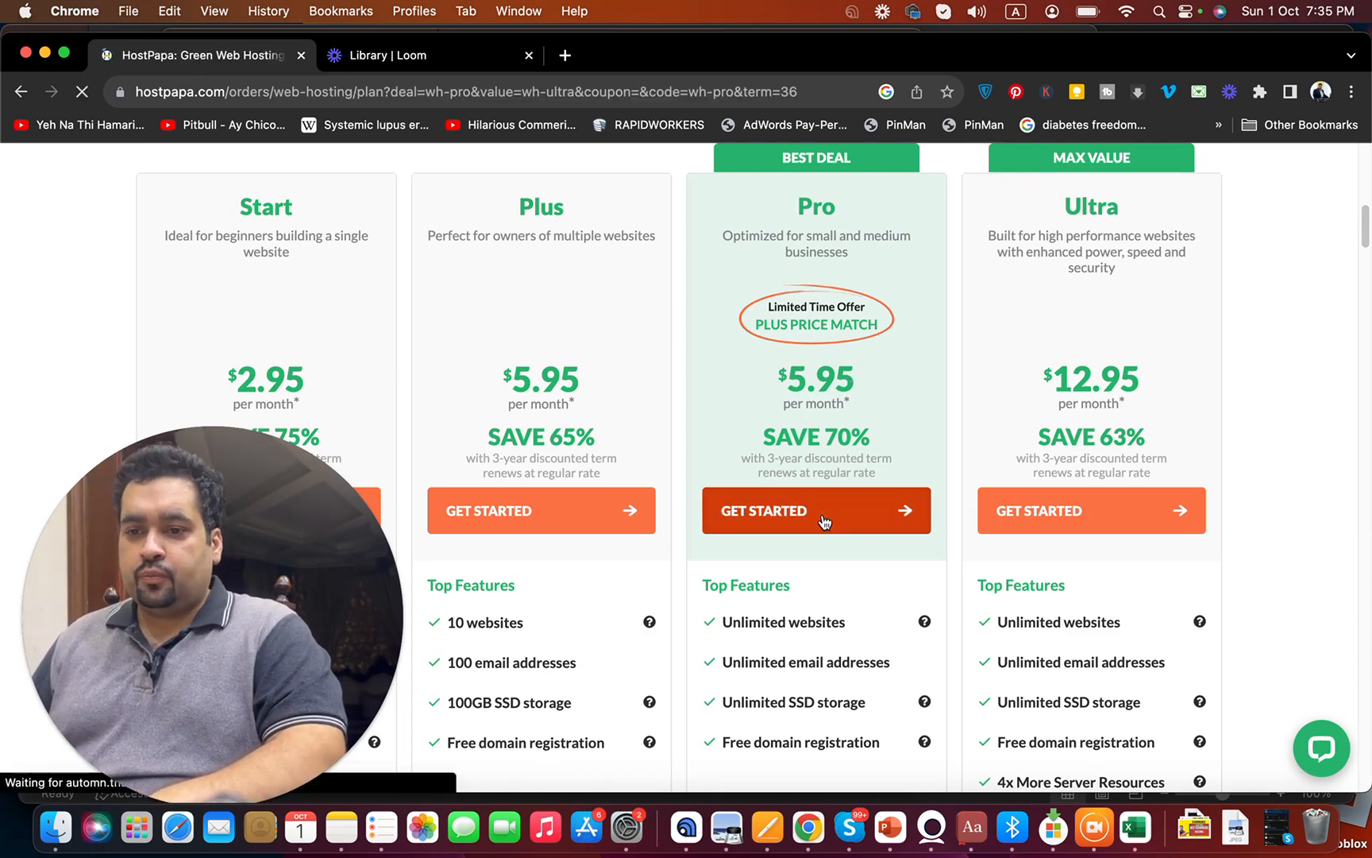
# Start a Pro plan order and pick the 24 months @ $6.95/month billing term
pyautogui.click(816, 509)
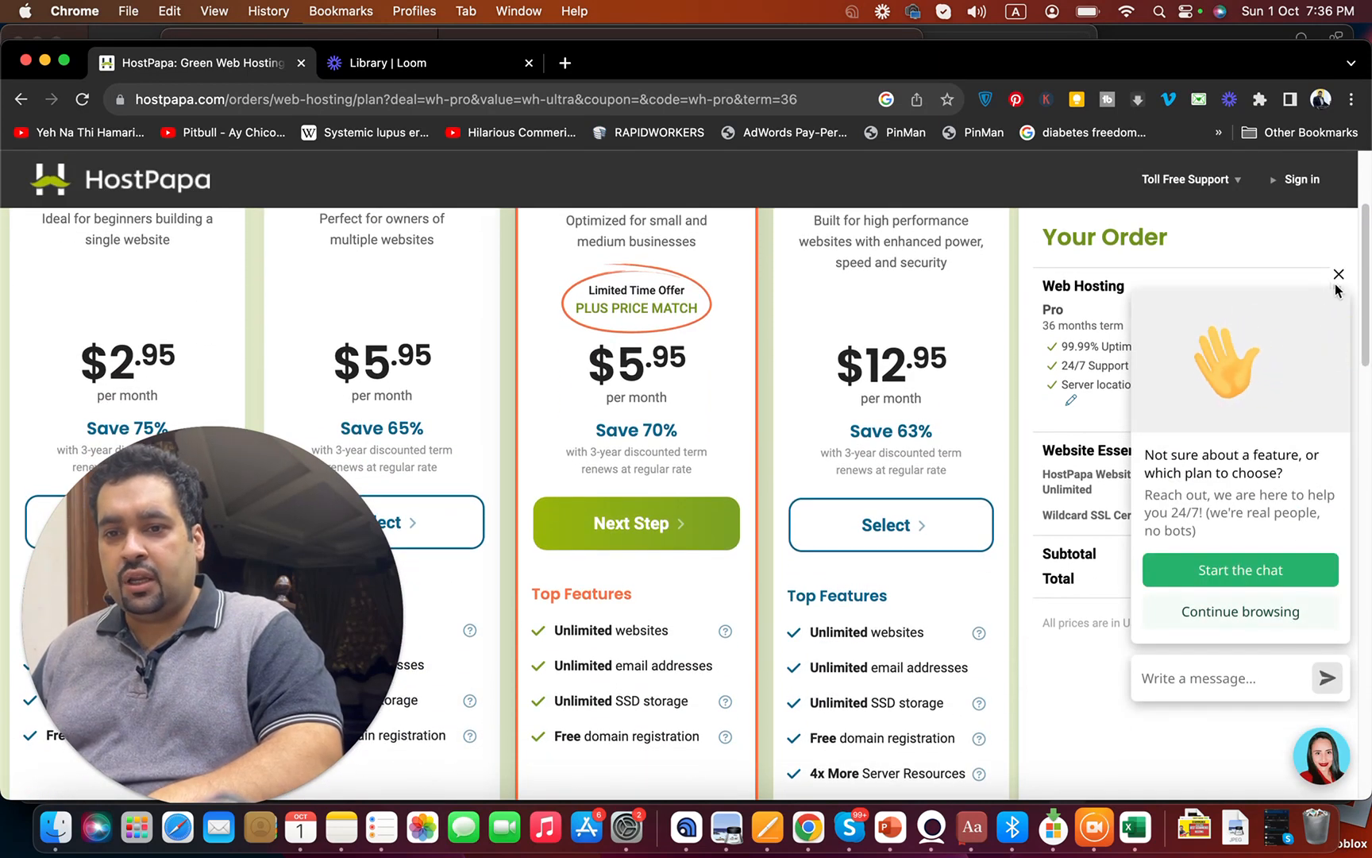
pyautogui.click(1339, 273)
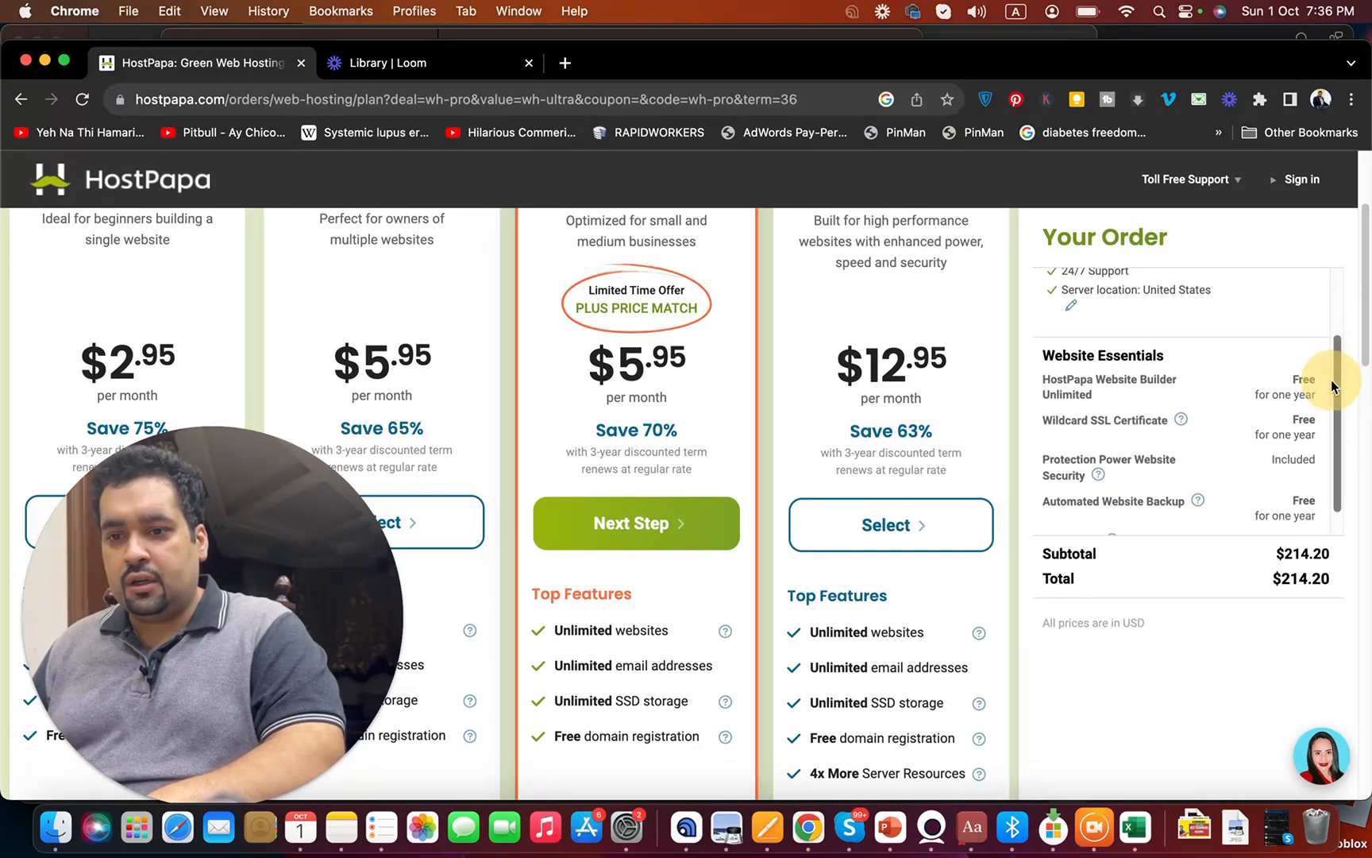
pyautogui.scroll(-3)
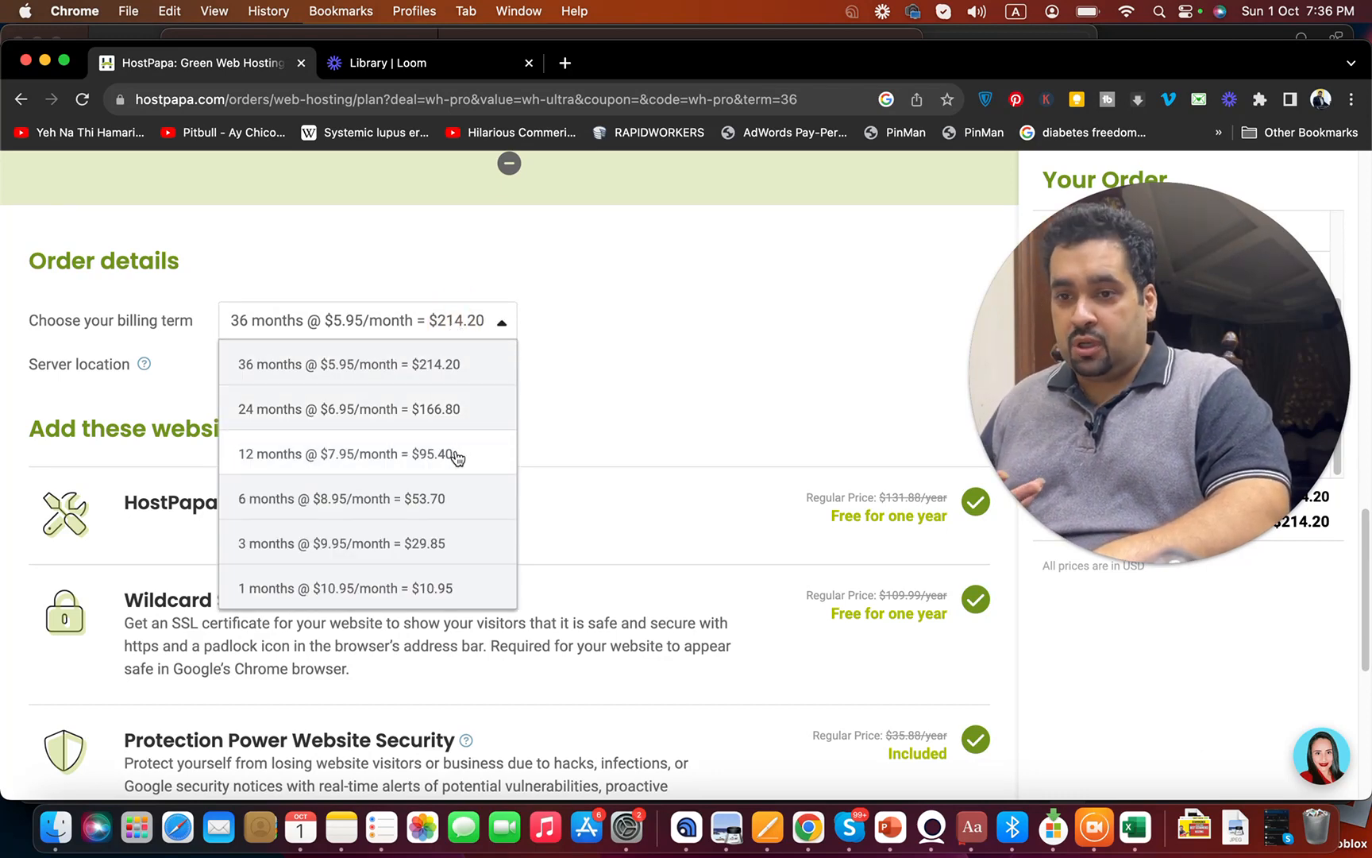
pyautogui.click(340, 454)
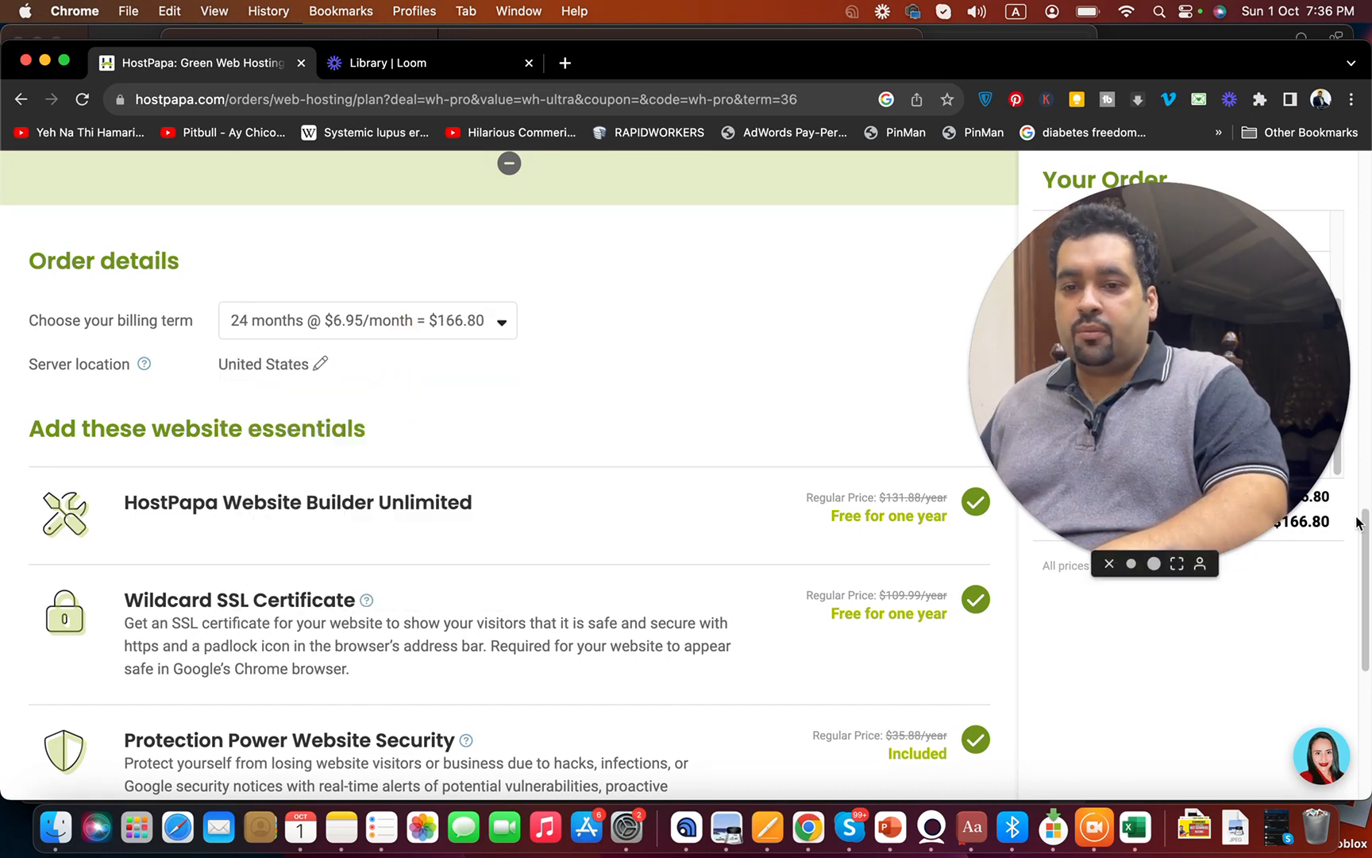
pyautogui.scroll(-3)
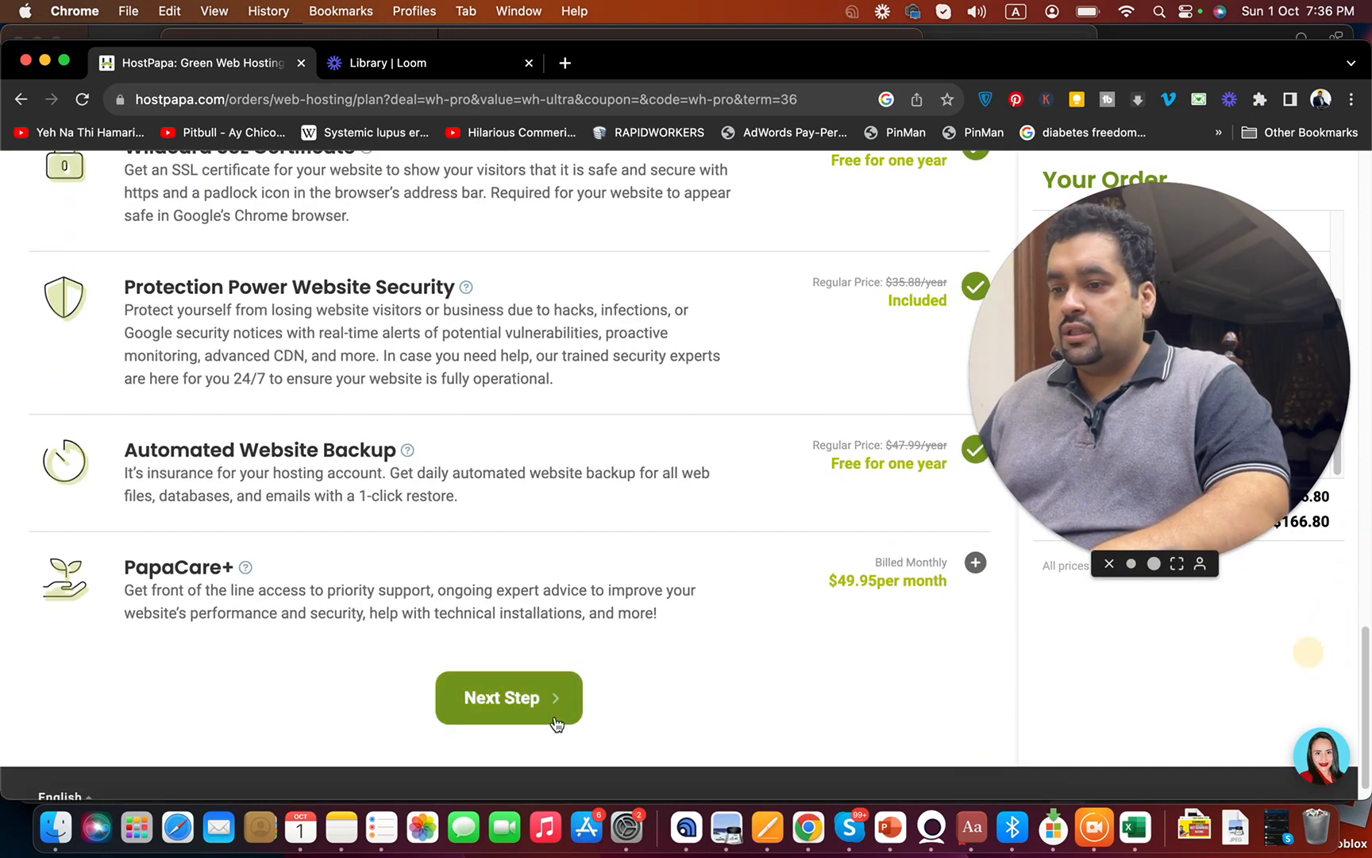
# Attach the already-owned domain liraza.co, choosing to update its nameservers myself
pyautogui.click(509, 698)
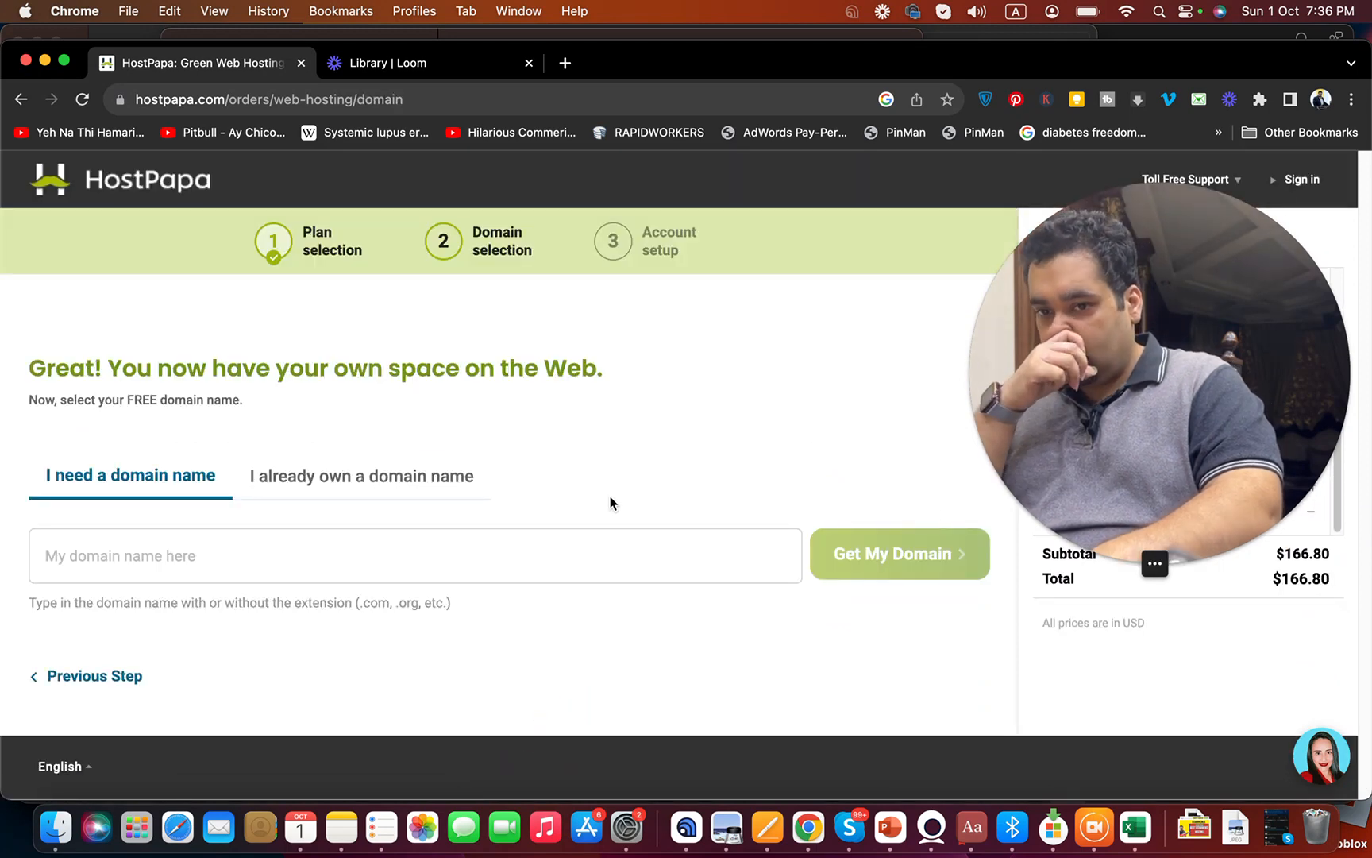
pyautogui.moveTo(467, 505)
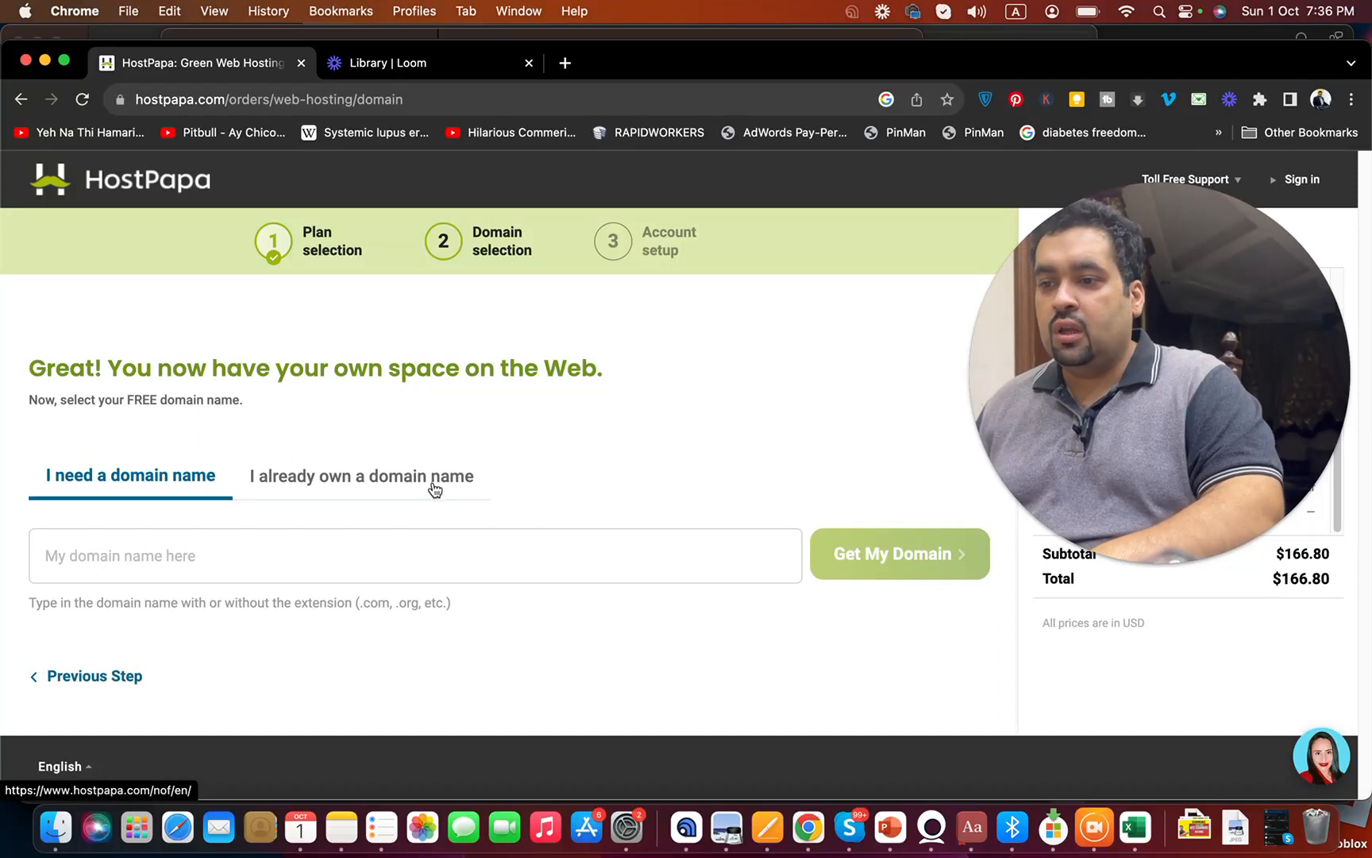
pyautogui.click(361, 475)
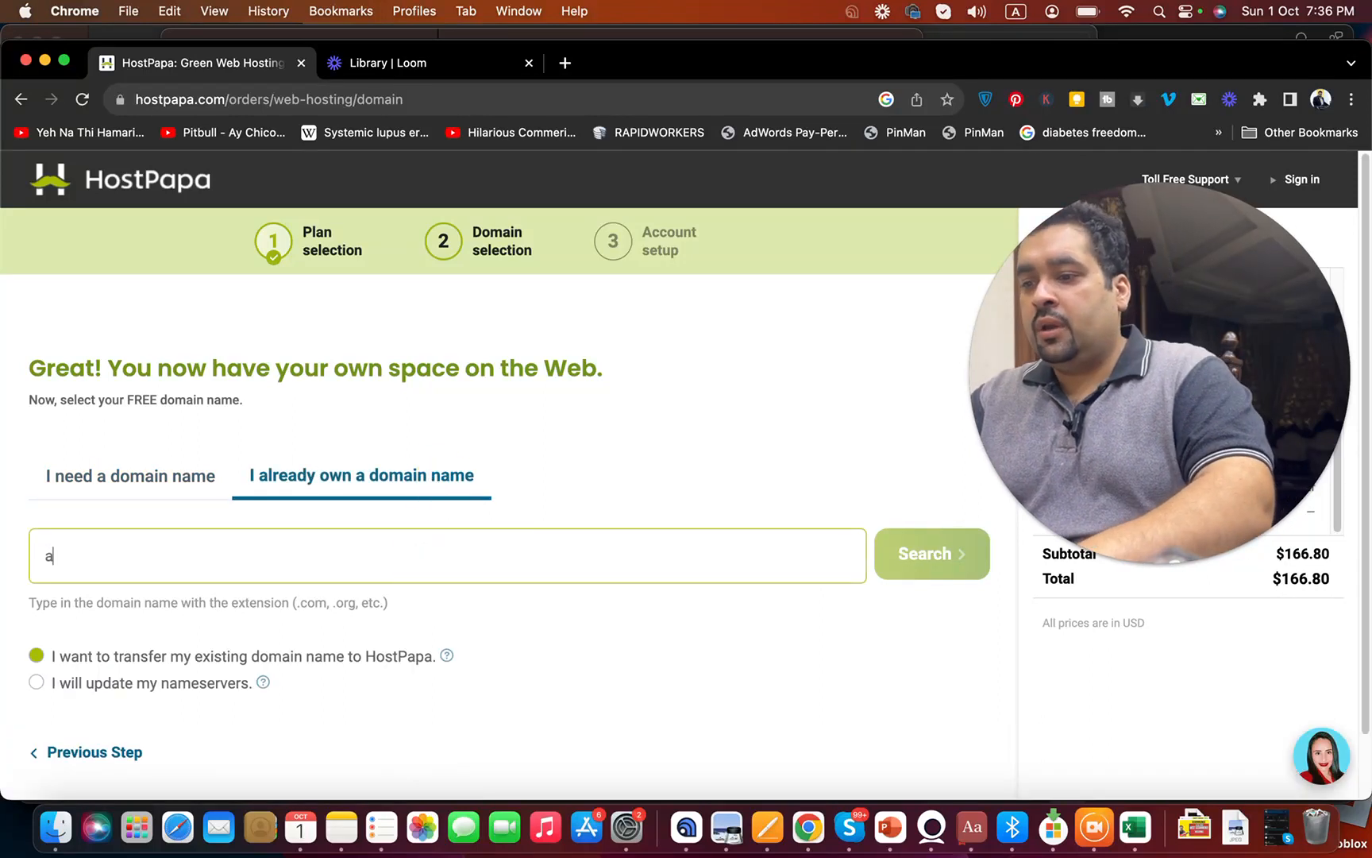
pyautogui.write('liraza.co')
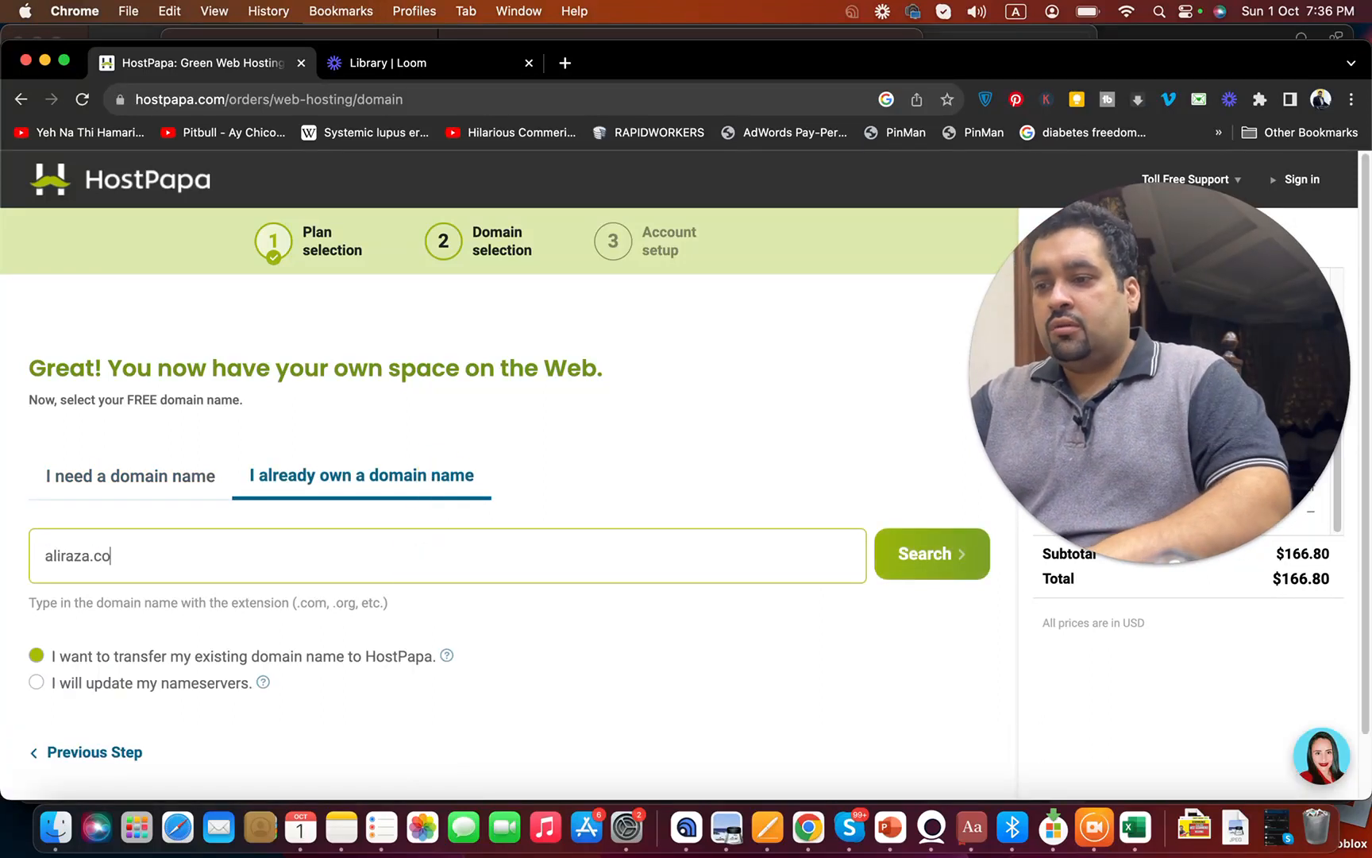
pyautogui.click(36, 683)
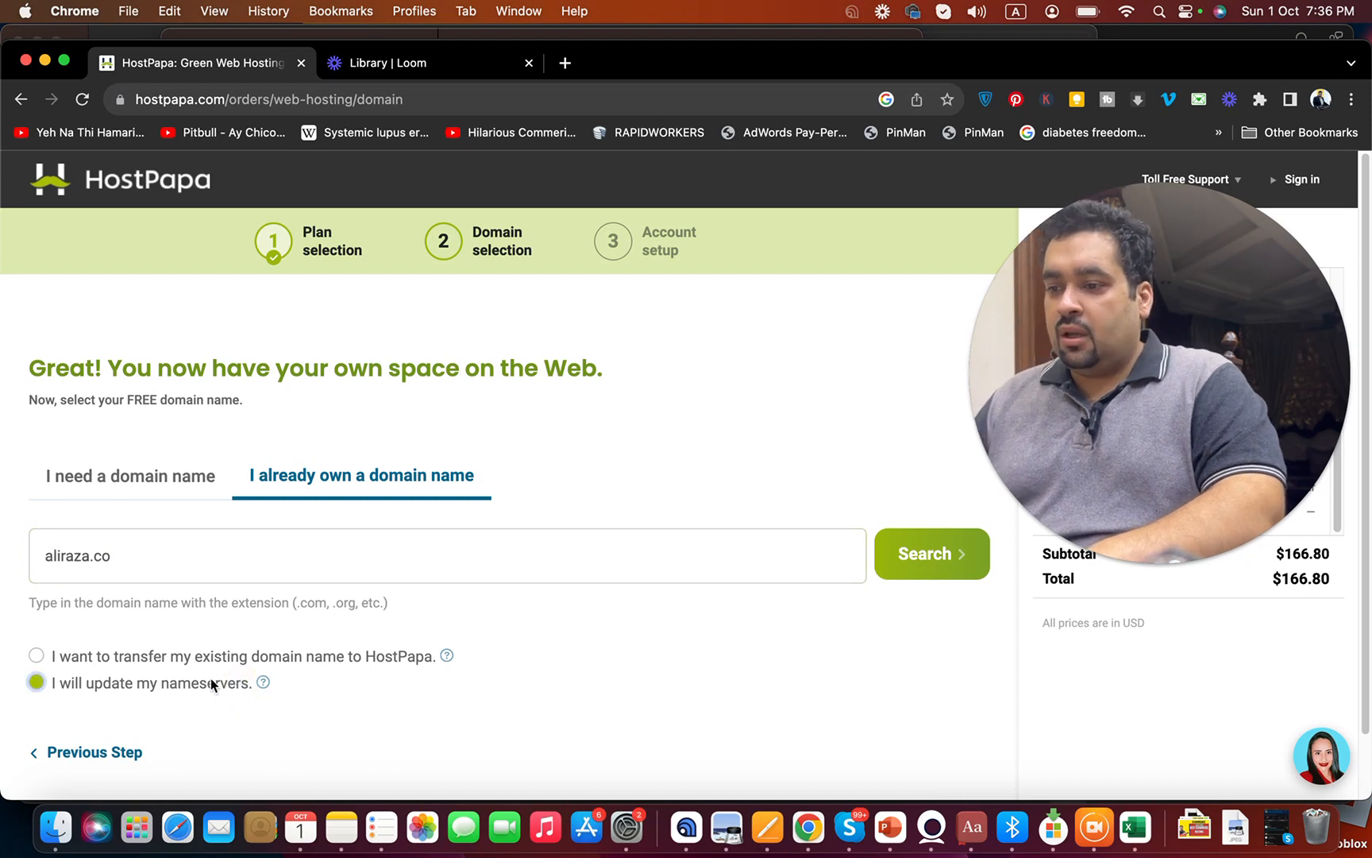
pyautogui.click(932, 553)
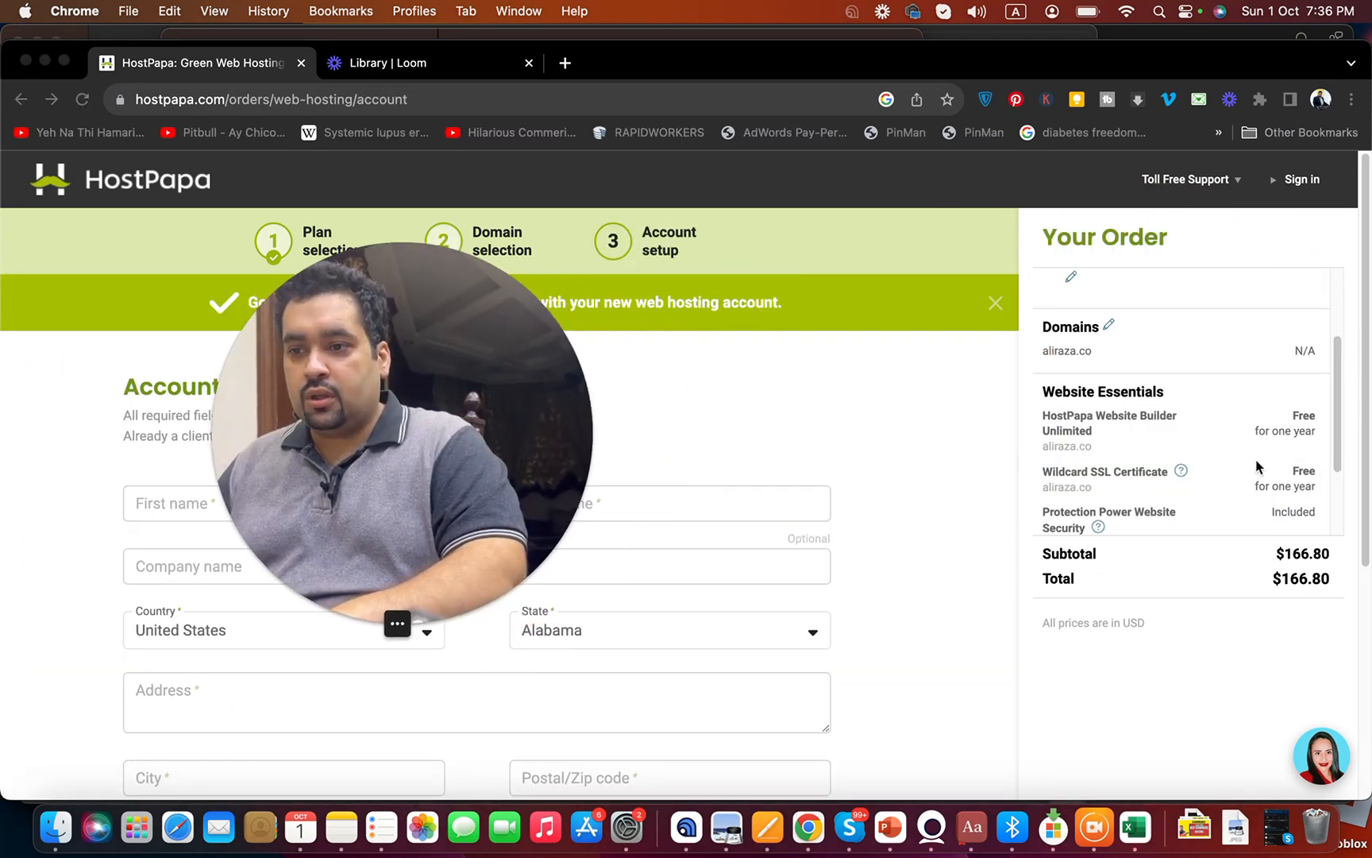
pyautogui.scroll(-3)
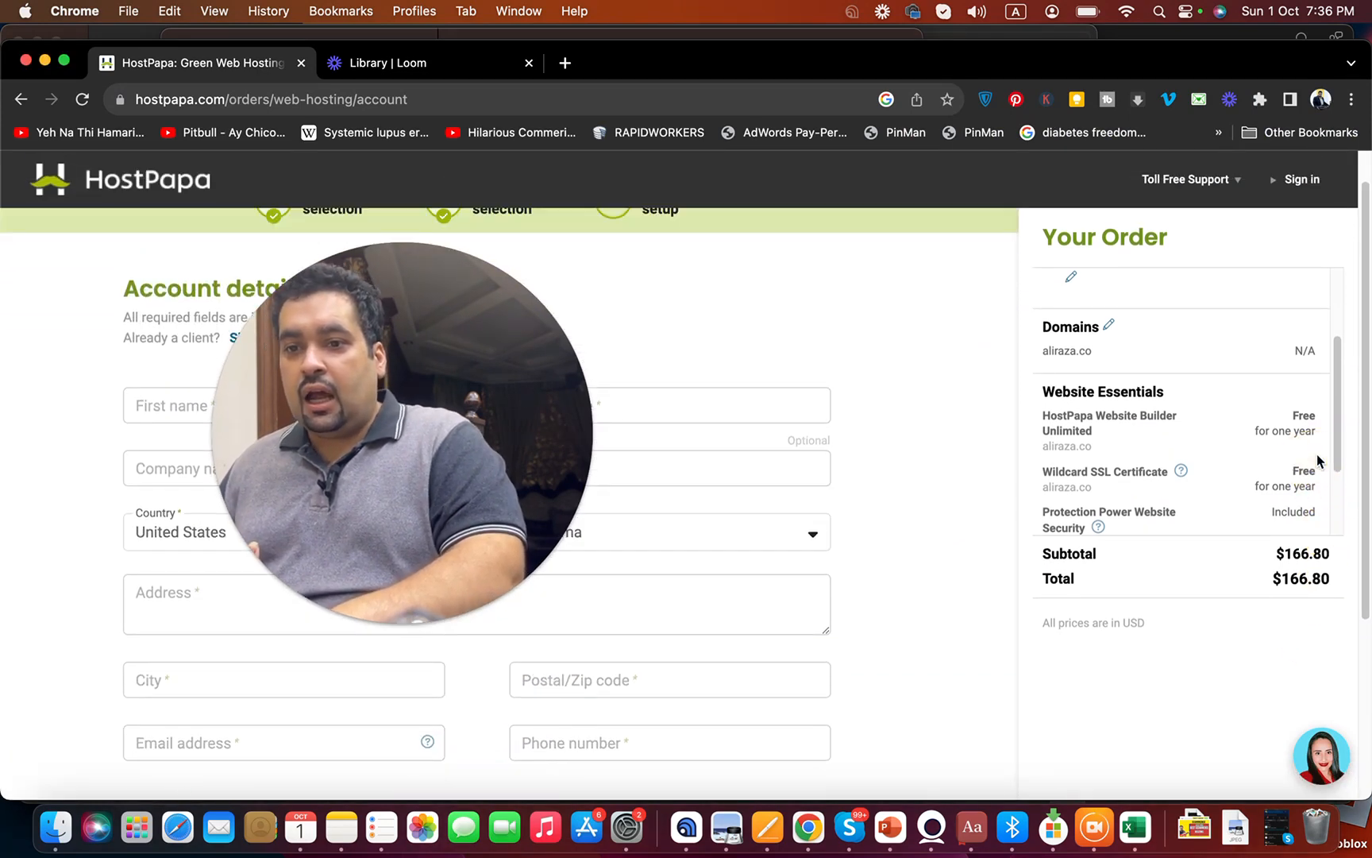
pyautogui.scroll(-3)
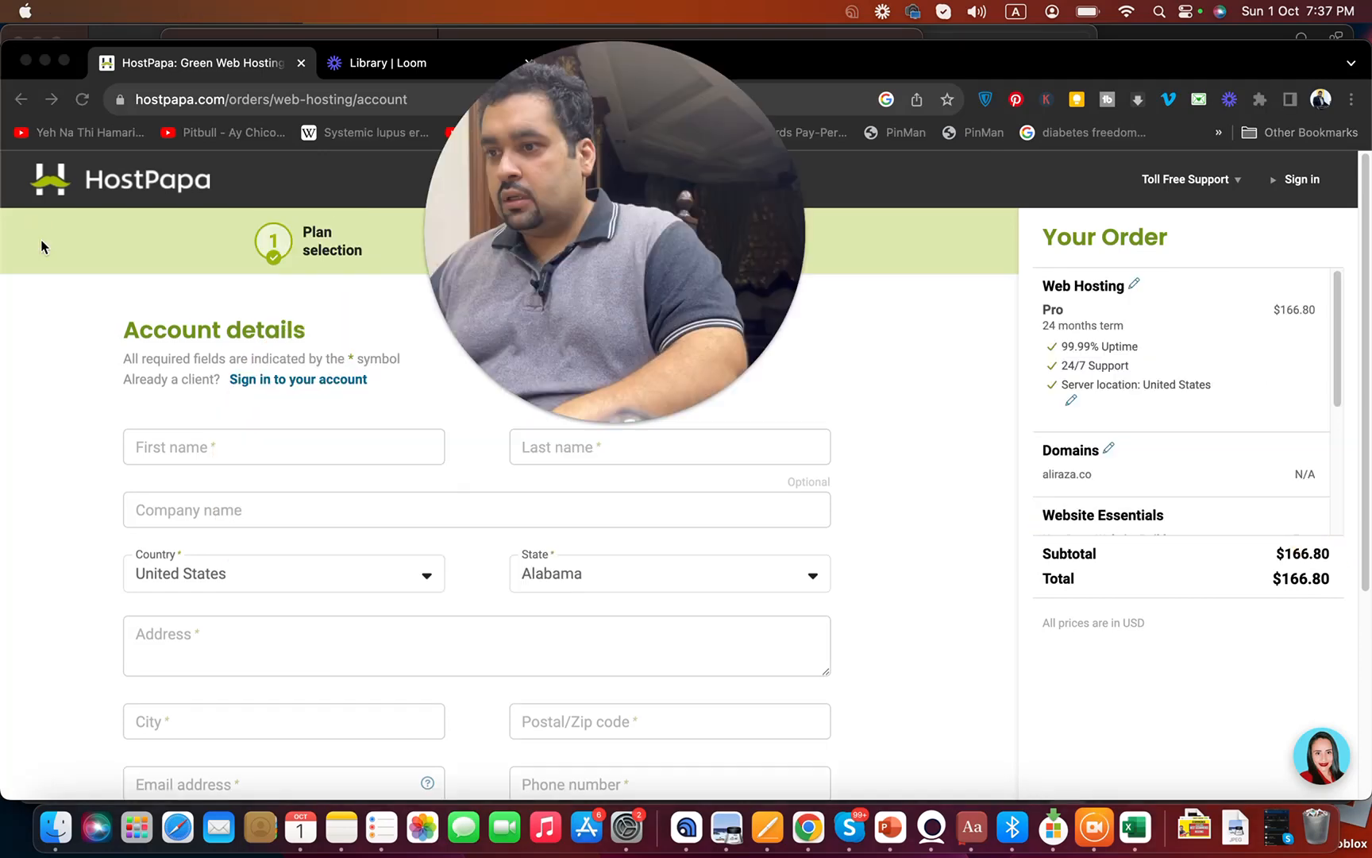
pyautogui.click(283, 447)
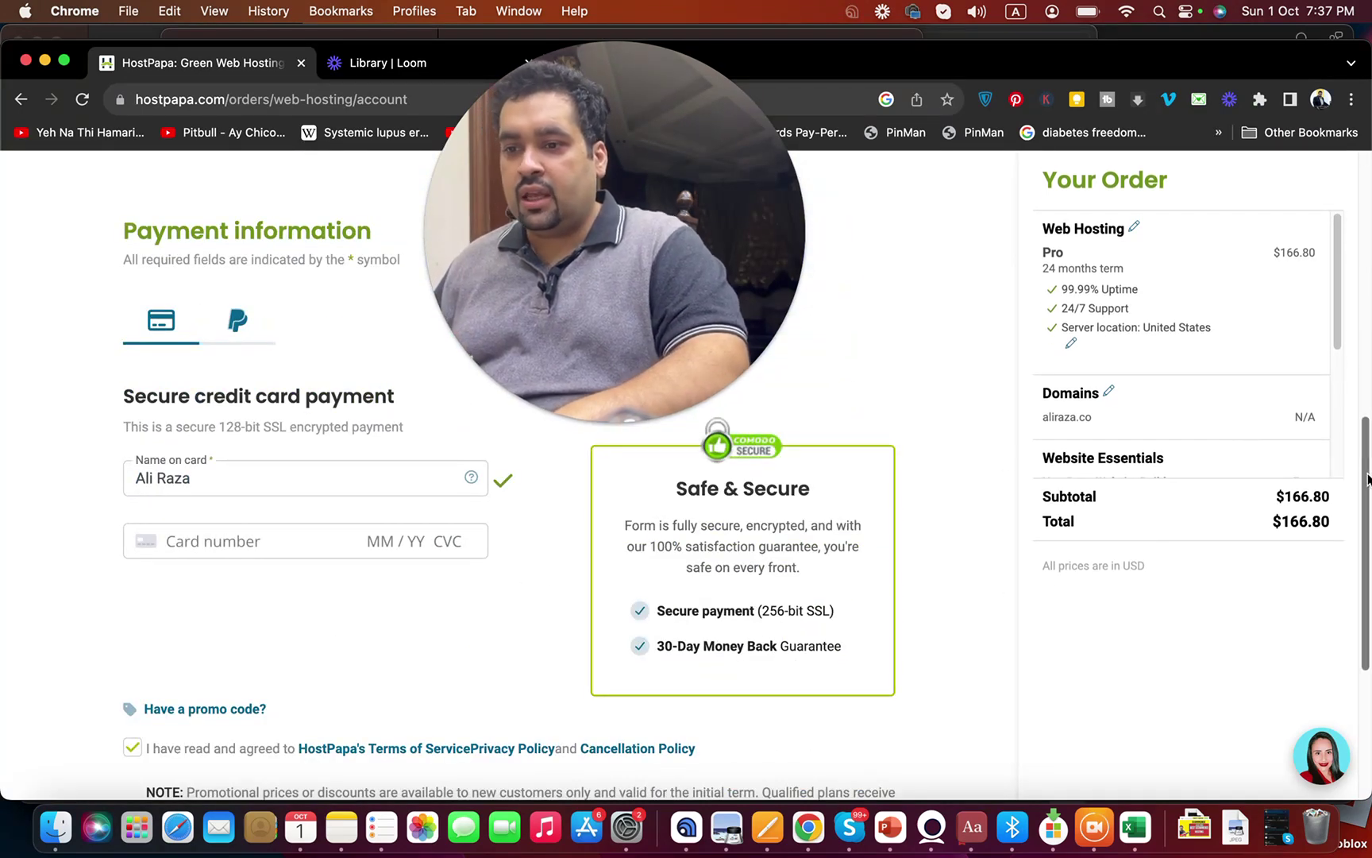
# Apply promo code ALIRAZA, cutting $16.68 from the order total
pyautogui.scroll(-3)
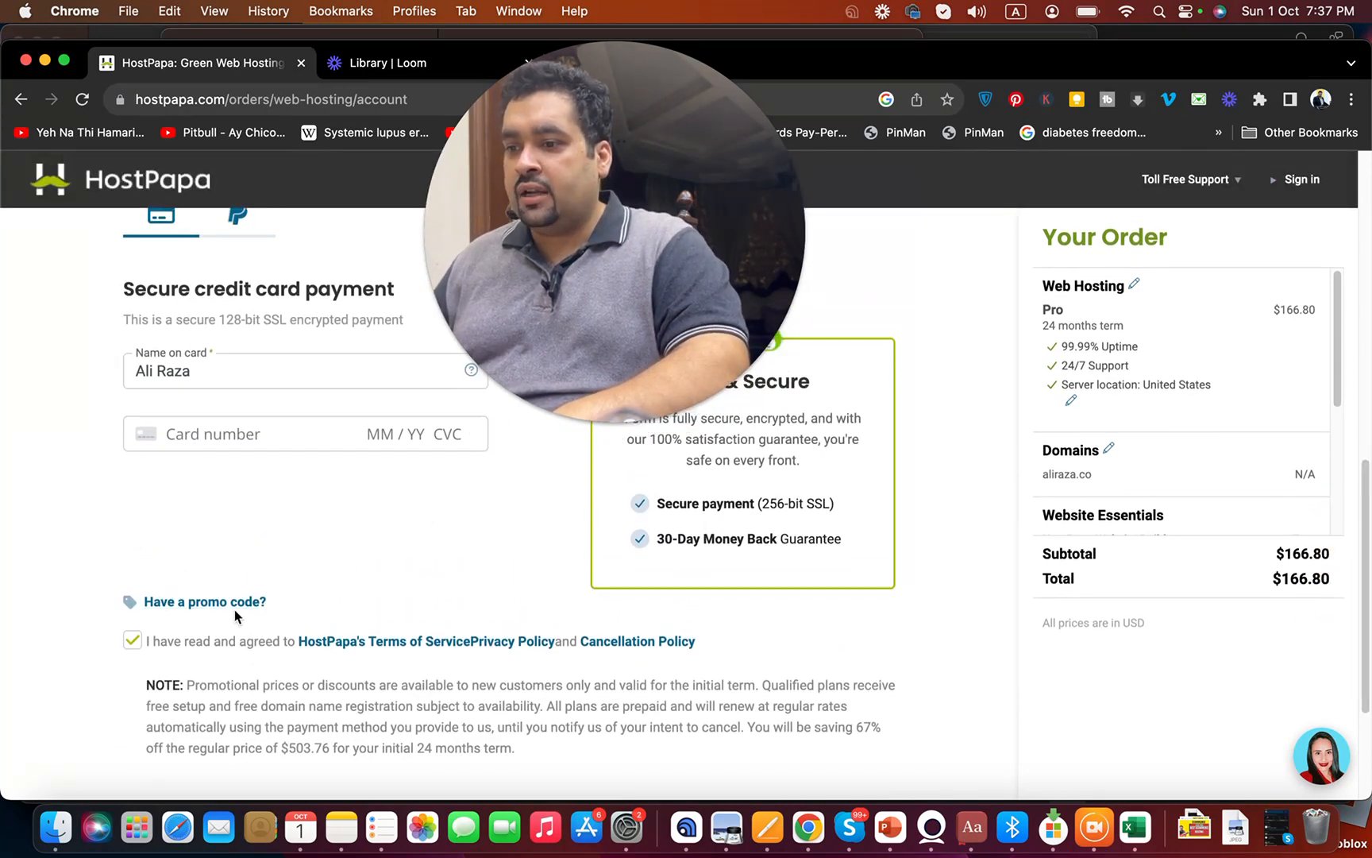
pyautogui.click(203, 602)
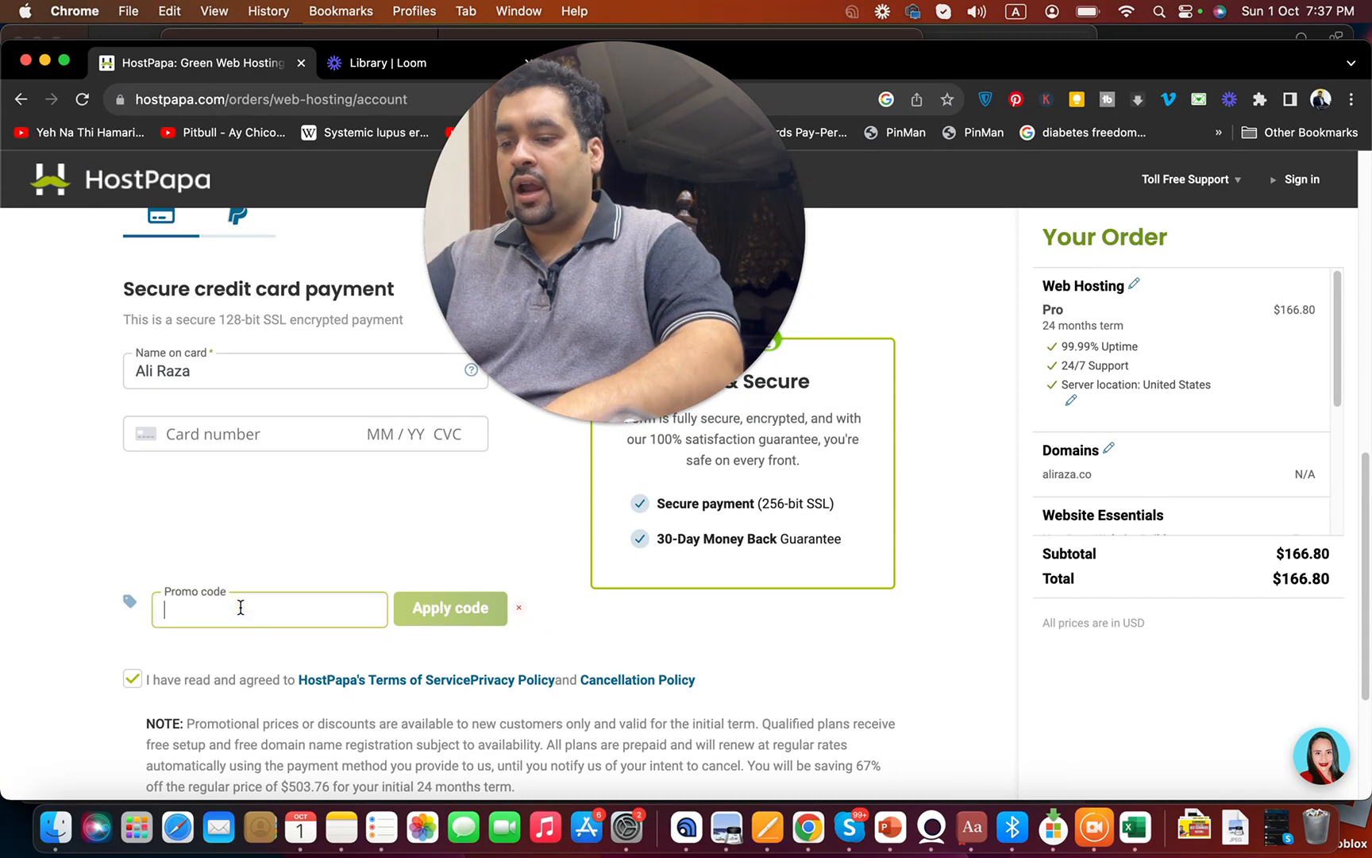
pyautogui.write('ALIRAZA')
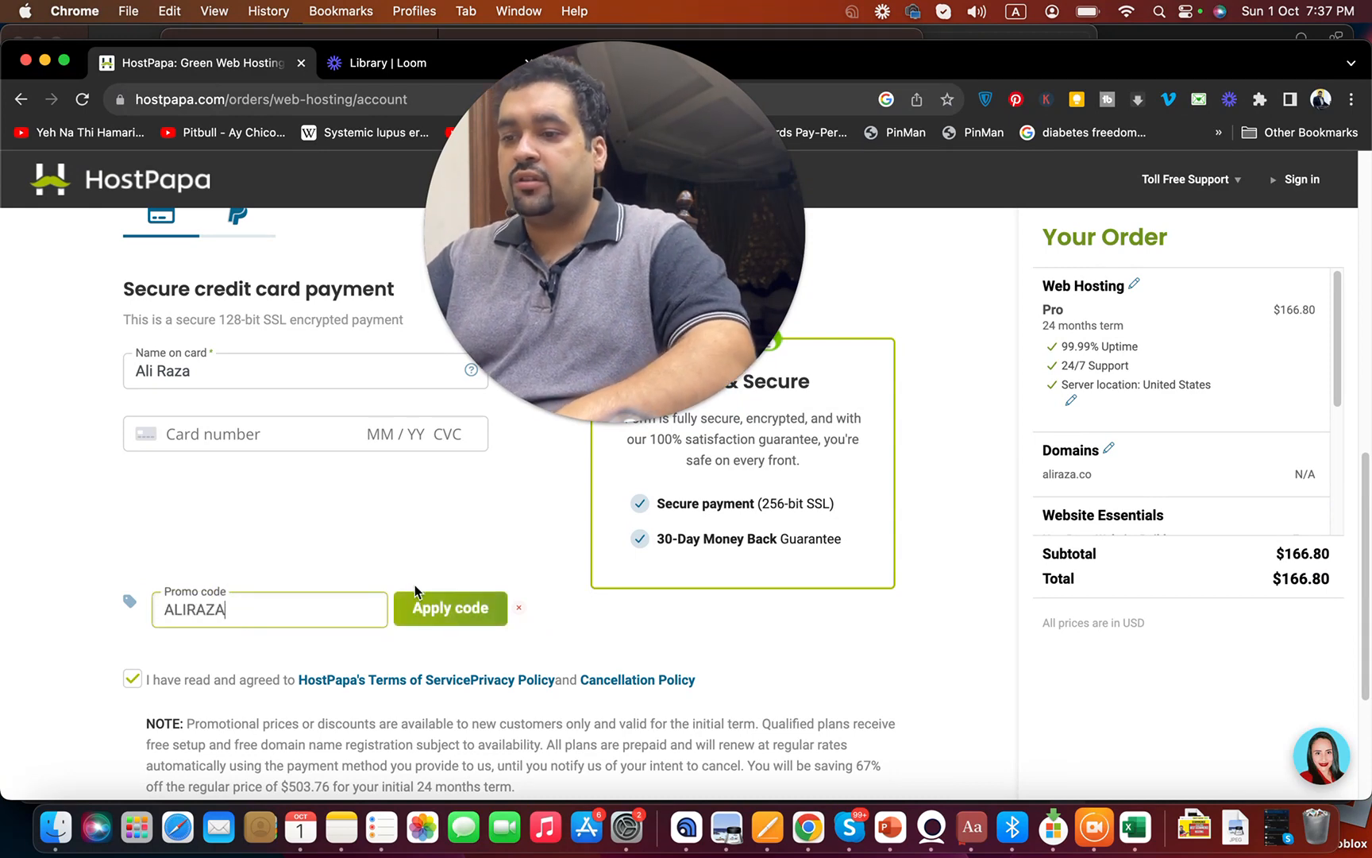
pyautogui.click(450, 608)
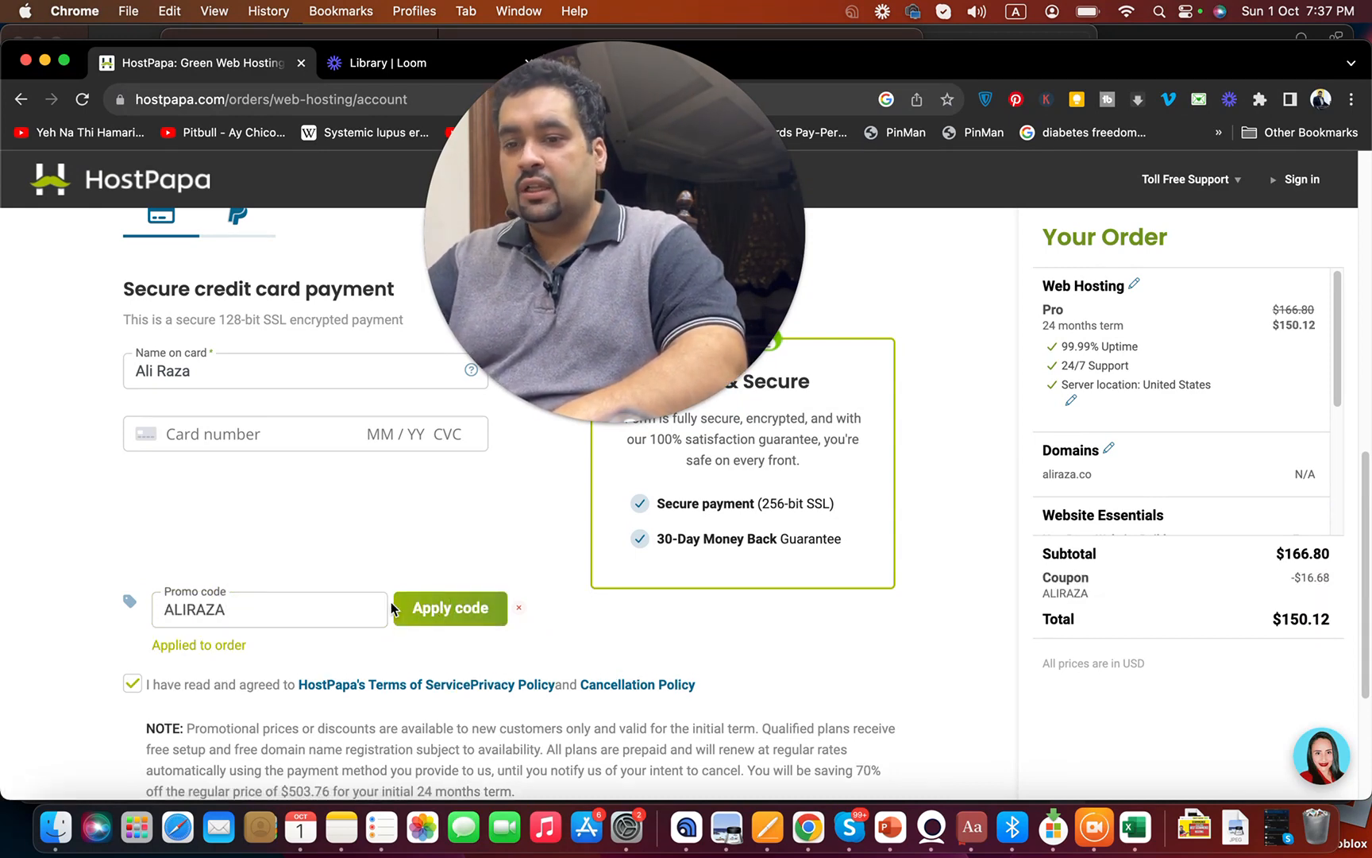